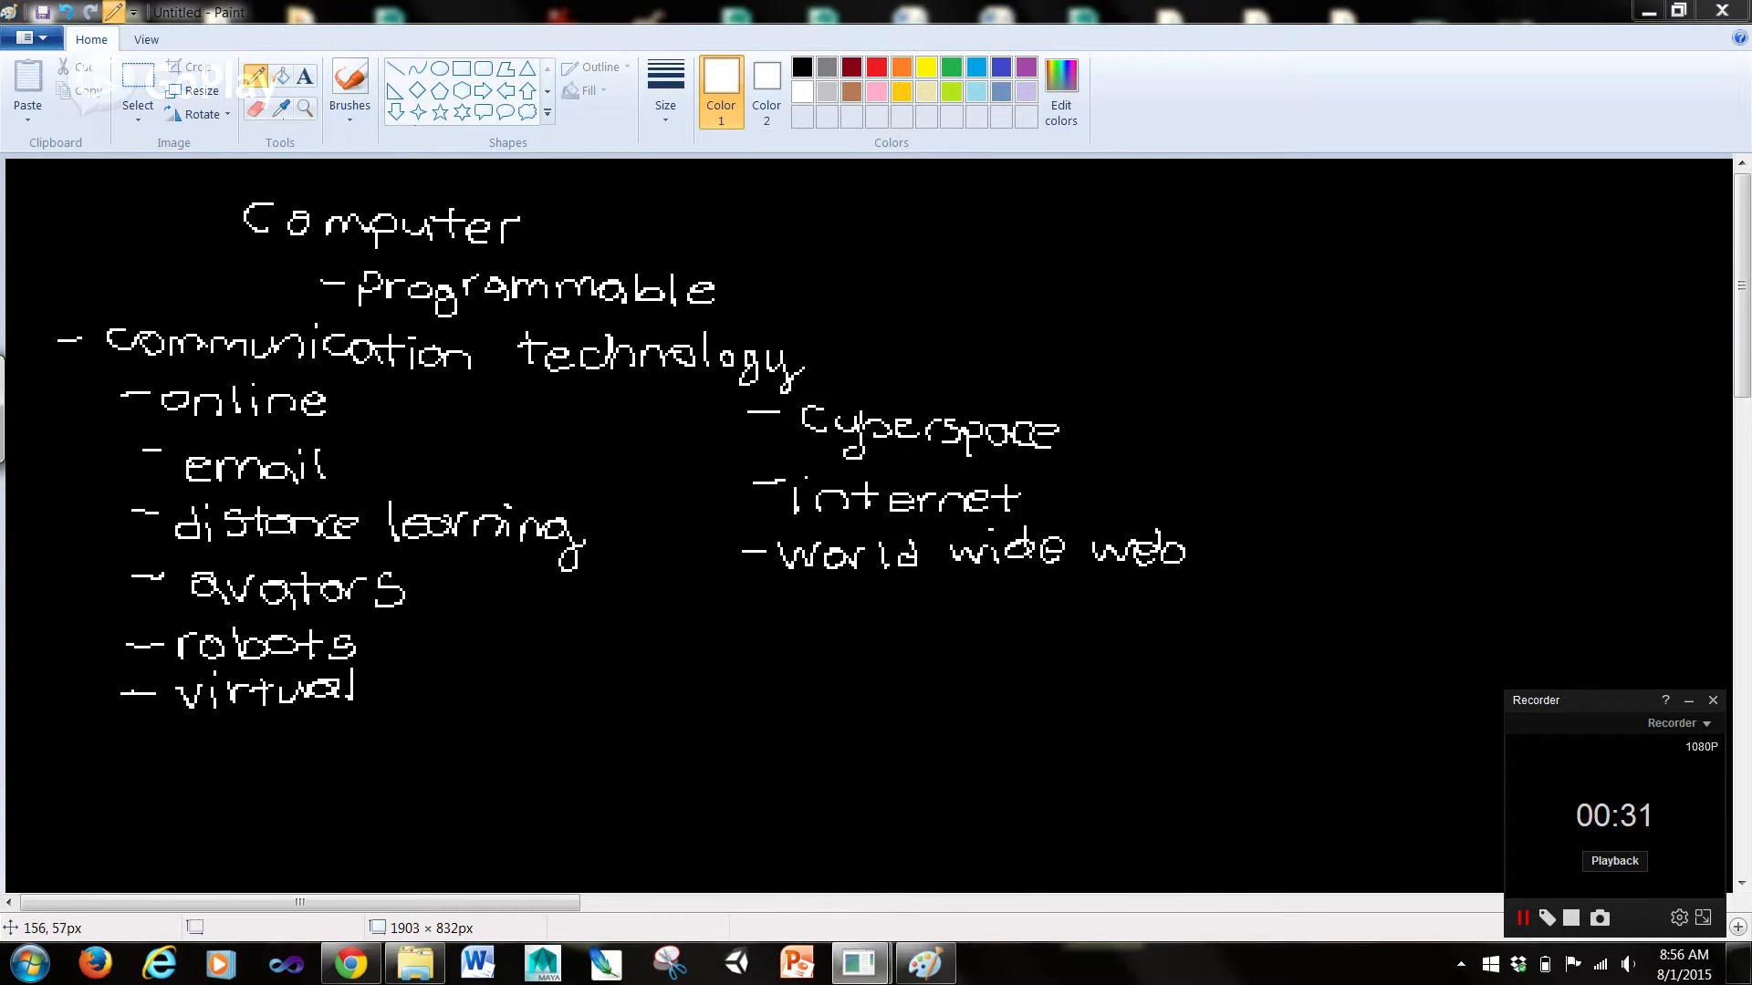
Draw white pencil tick marks beside Computer, communication technology and online
drag(201, 284, 231, 230)
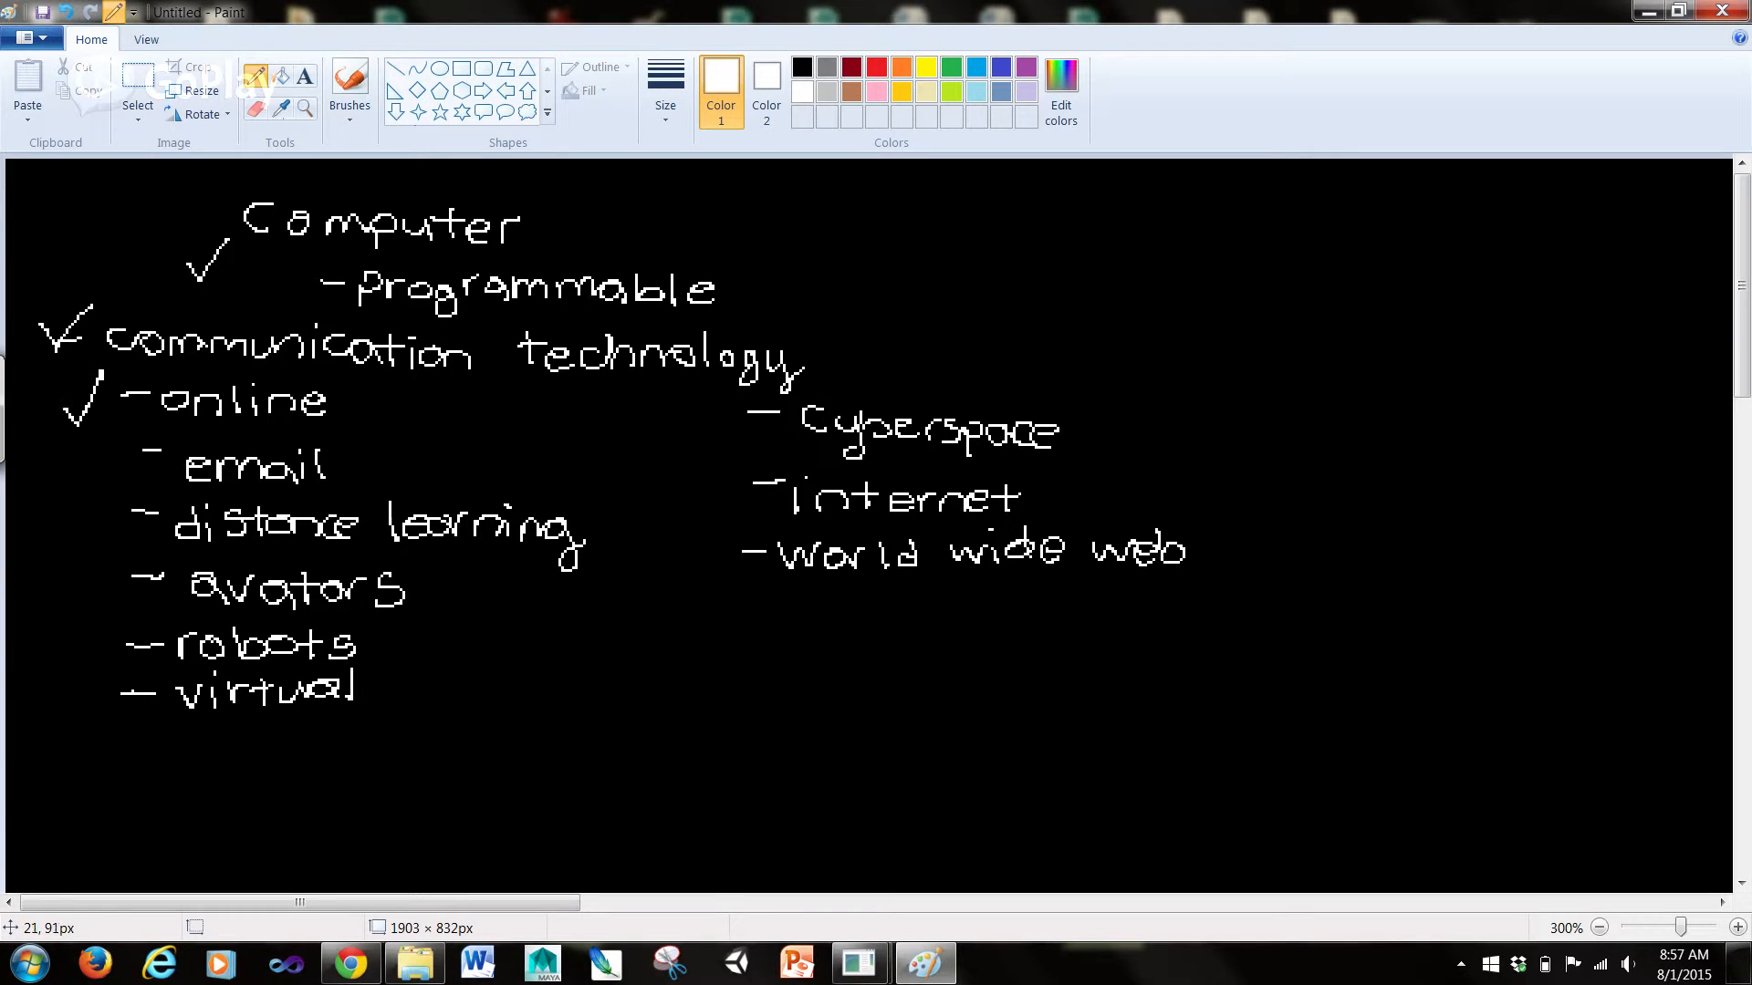
mouse_move(197, 75)
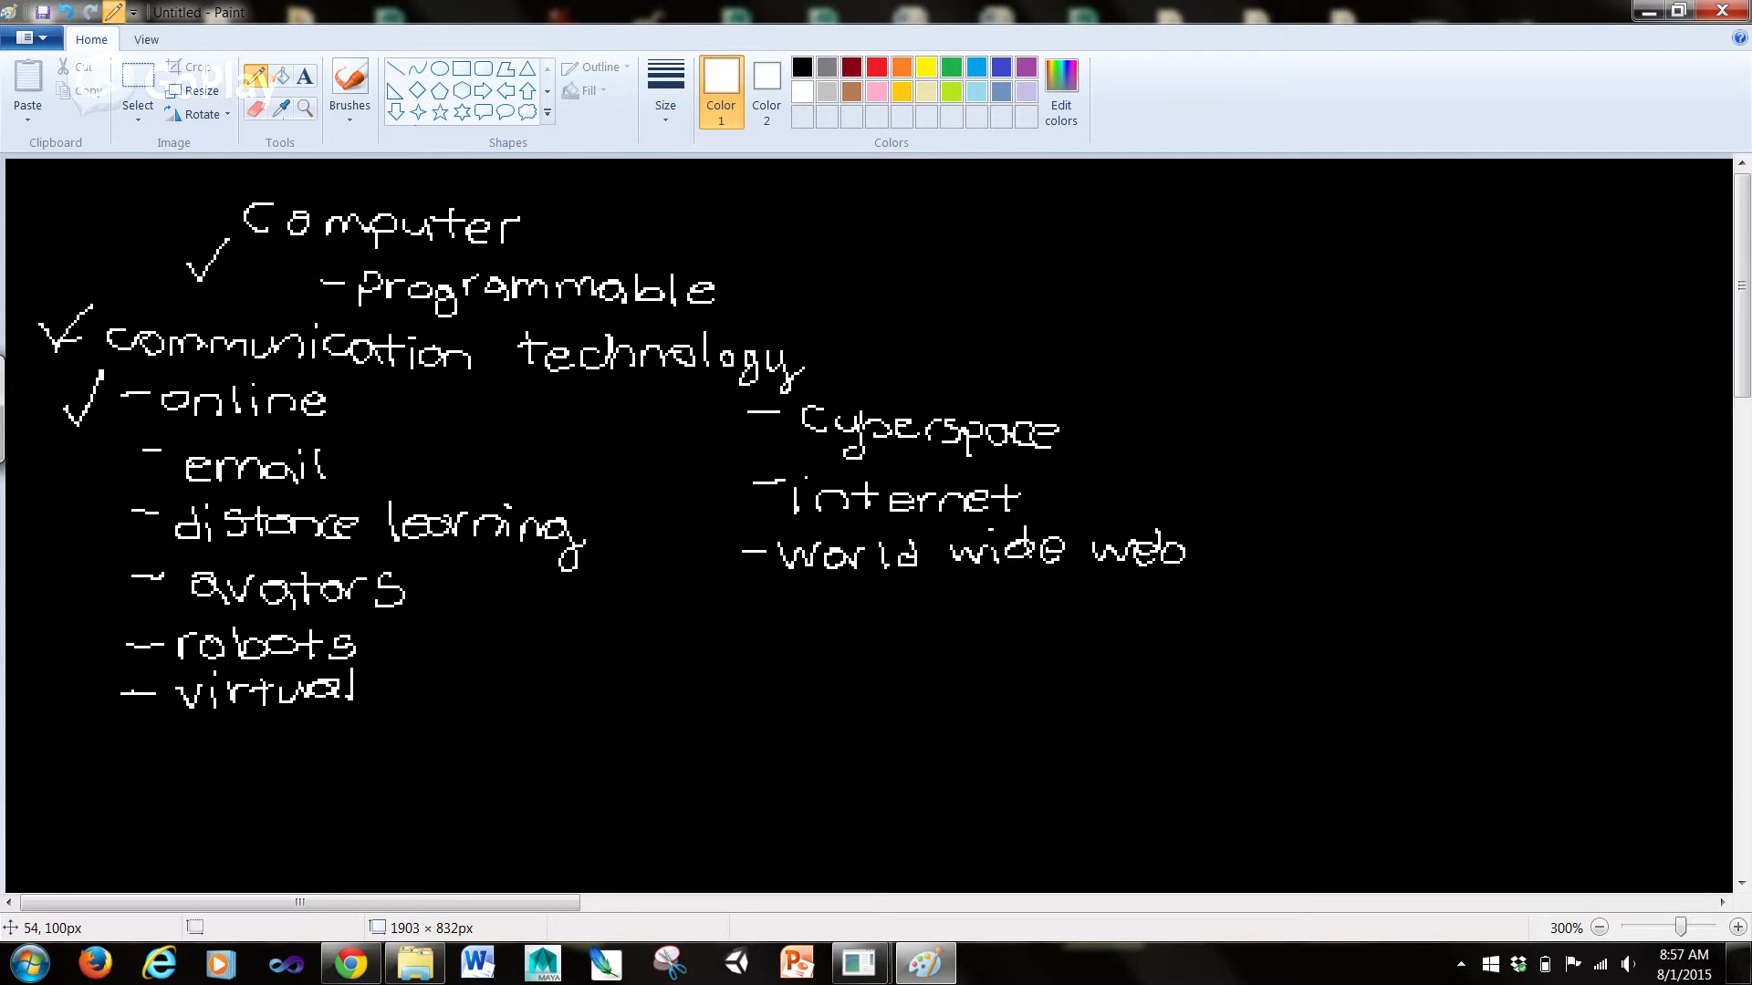
Draw checkmarks before email, distance learning, avatars, robots and virtual to finish the left column
drag(106, 480, 146, 447)
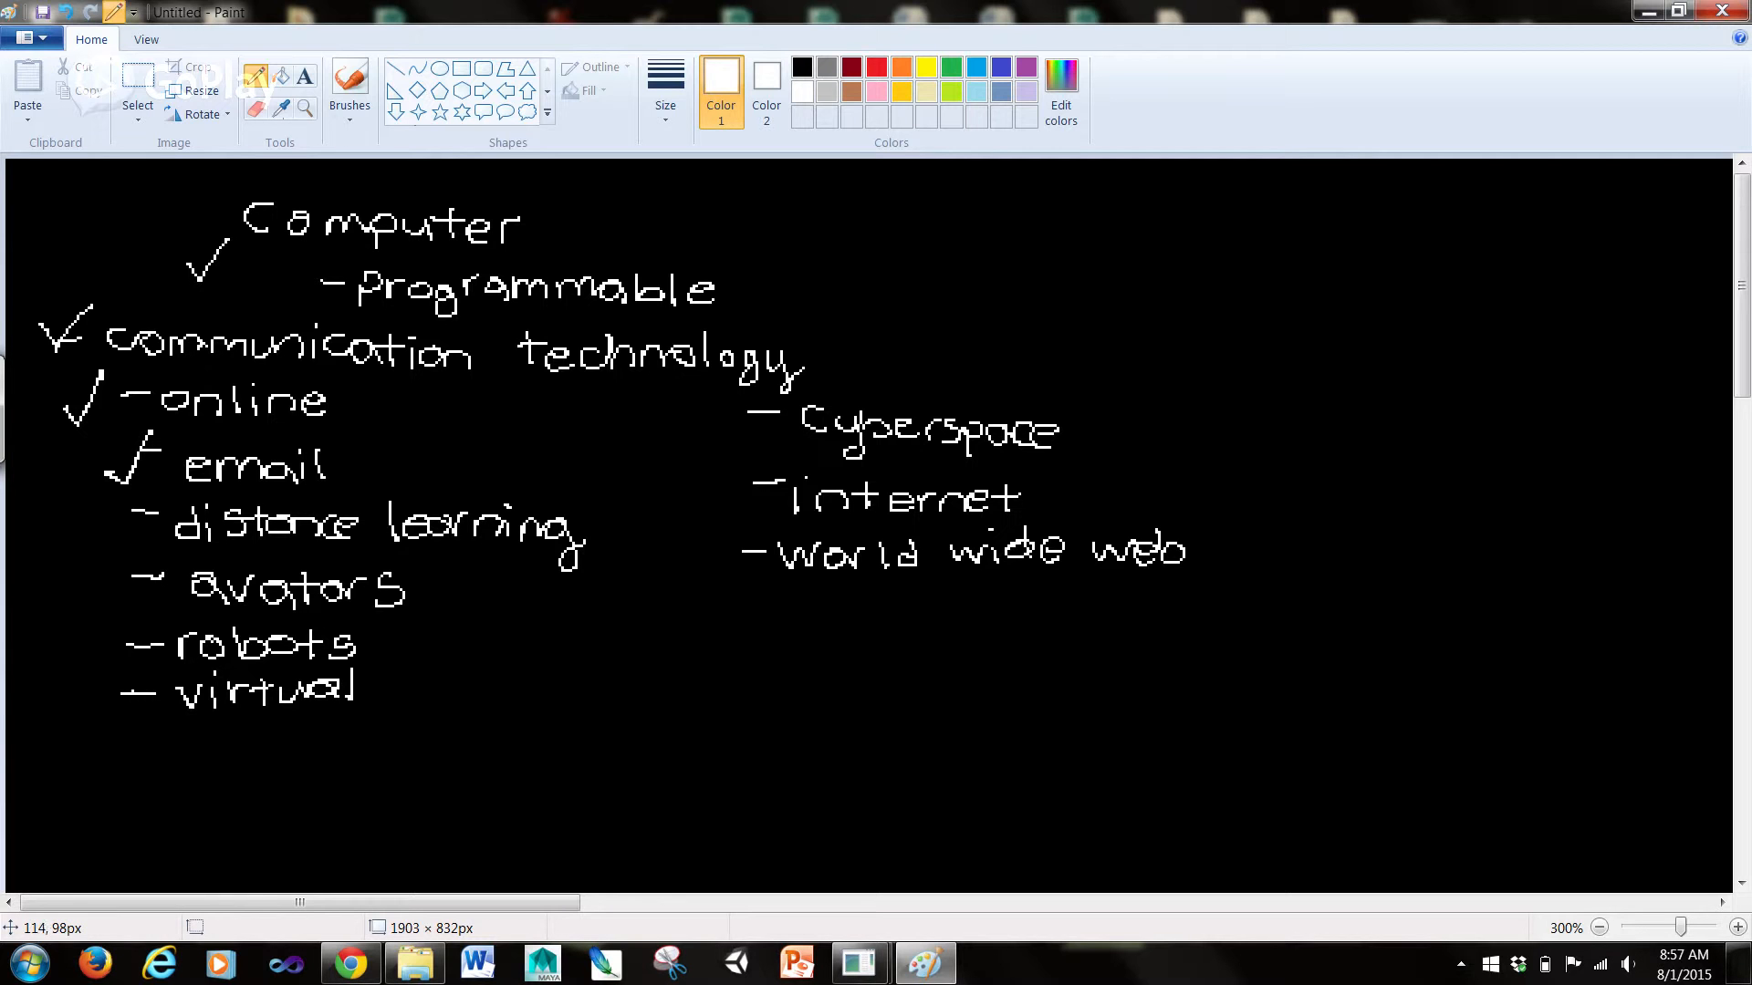
mouse_move(55, 139)
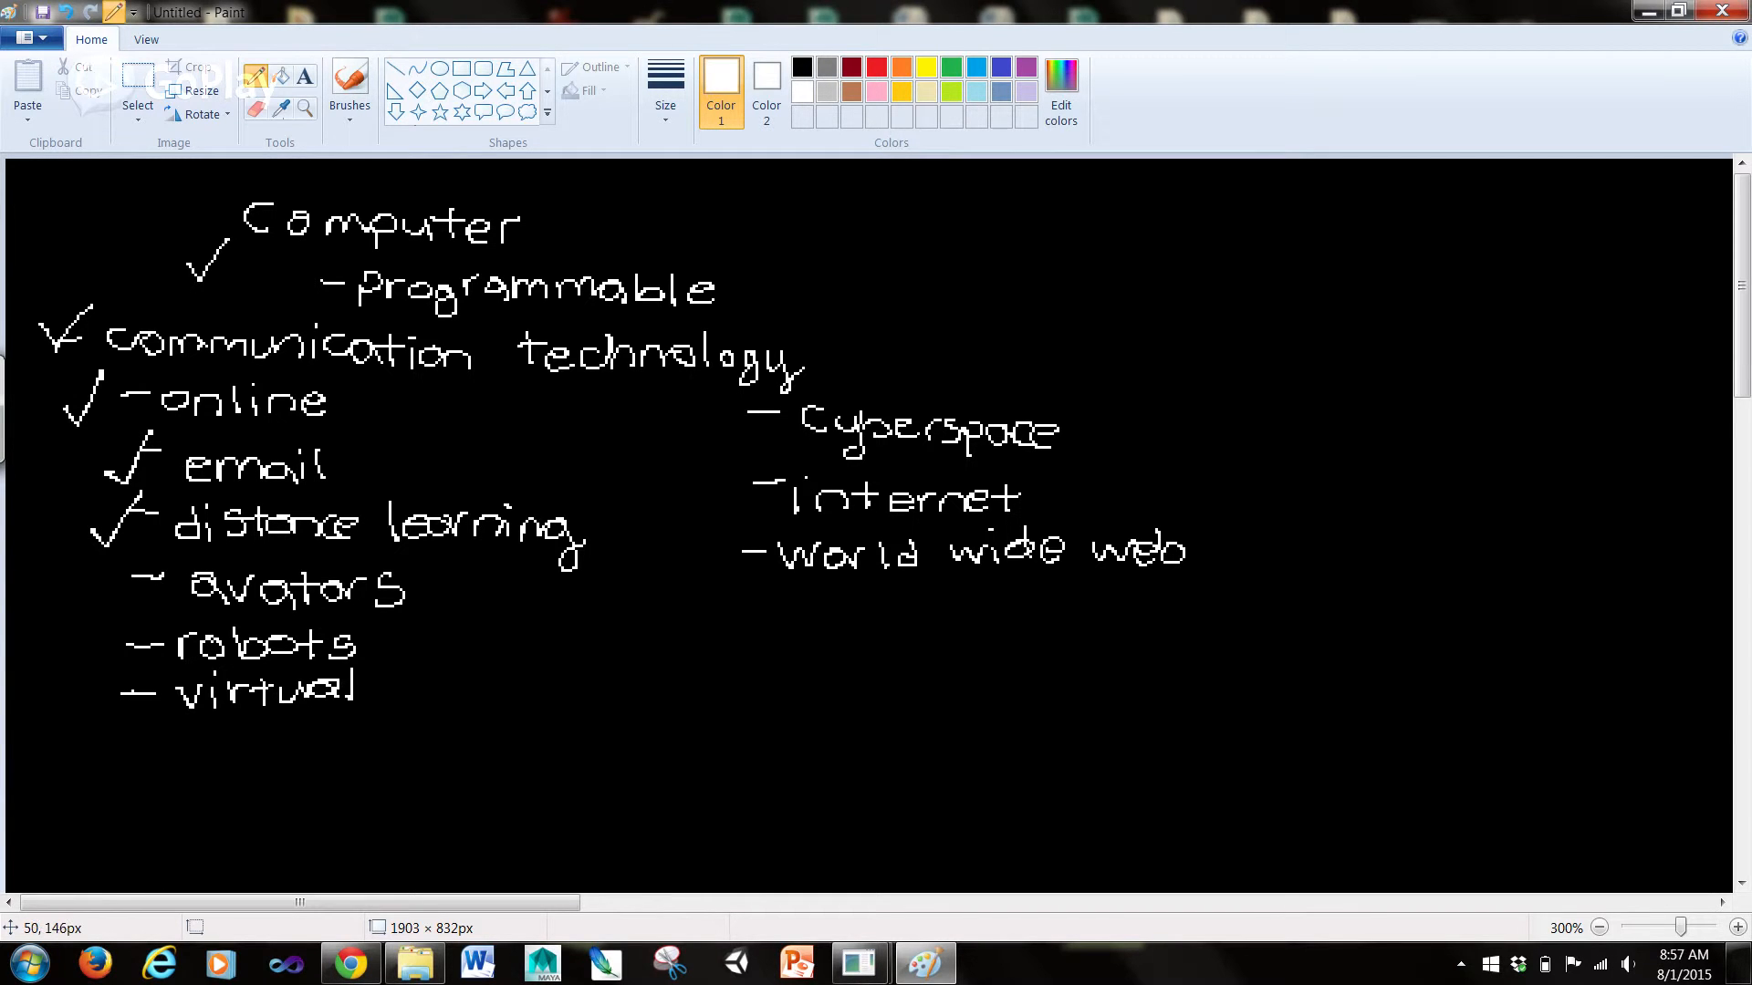
drag(89, 599, 140, 558)
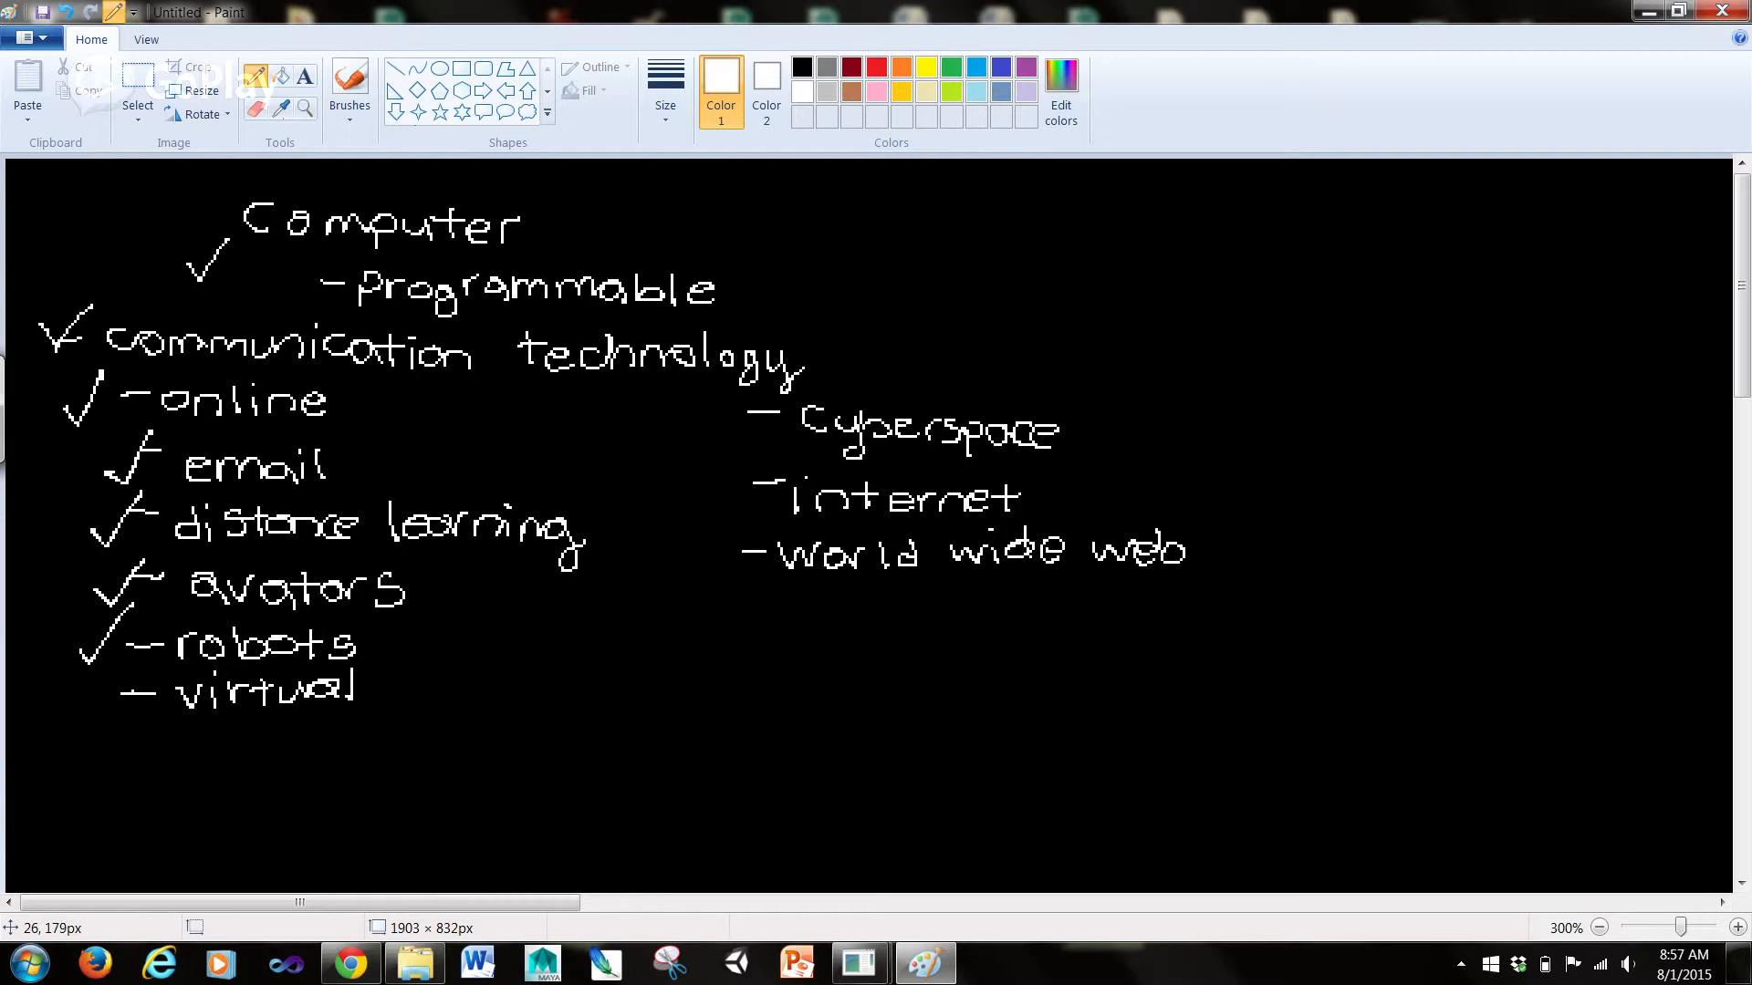
mouse_move(89, 648)
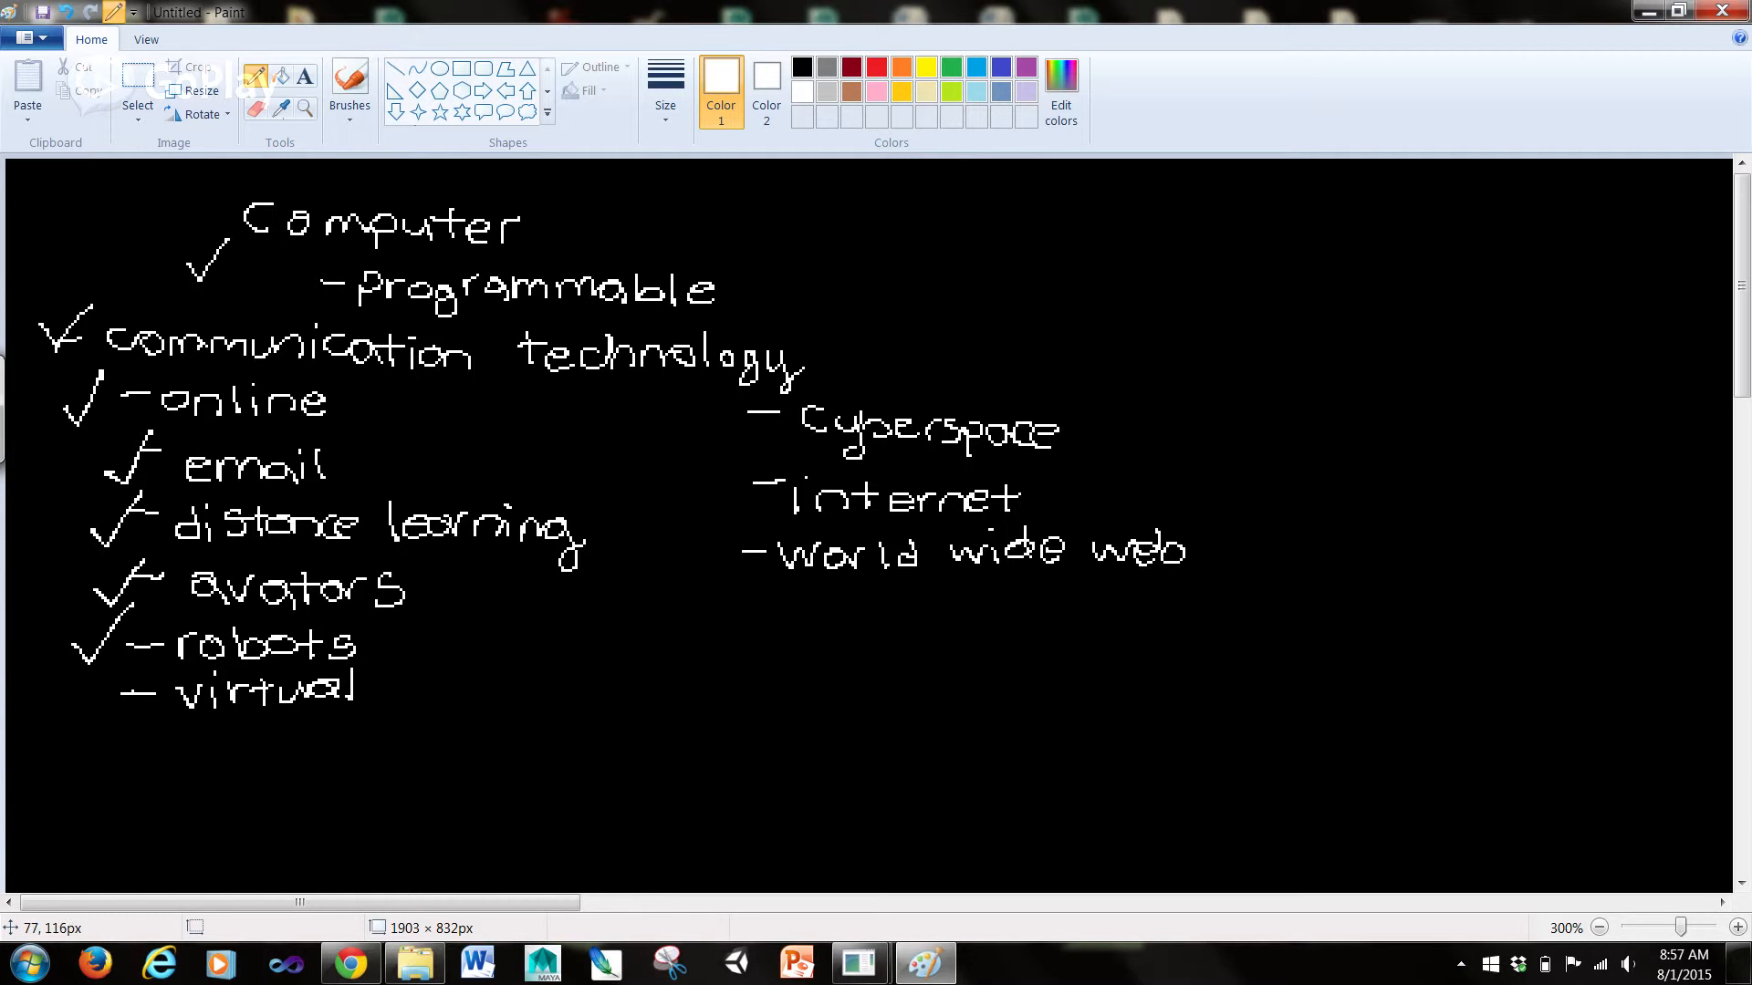
mouse_move(101, 127)
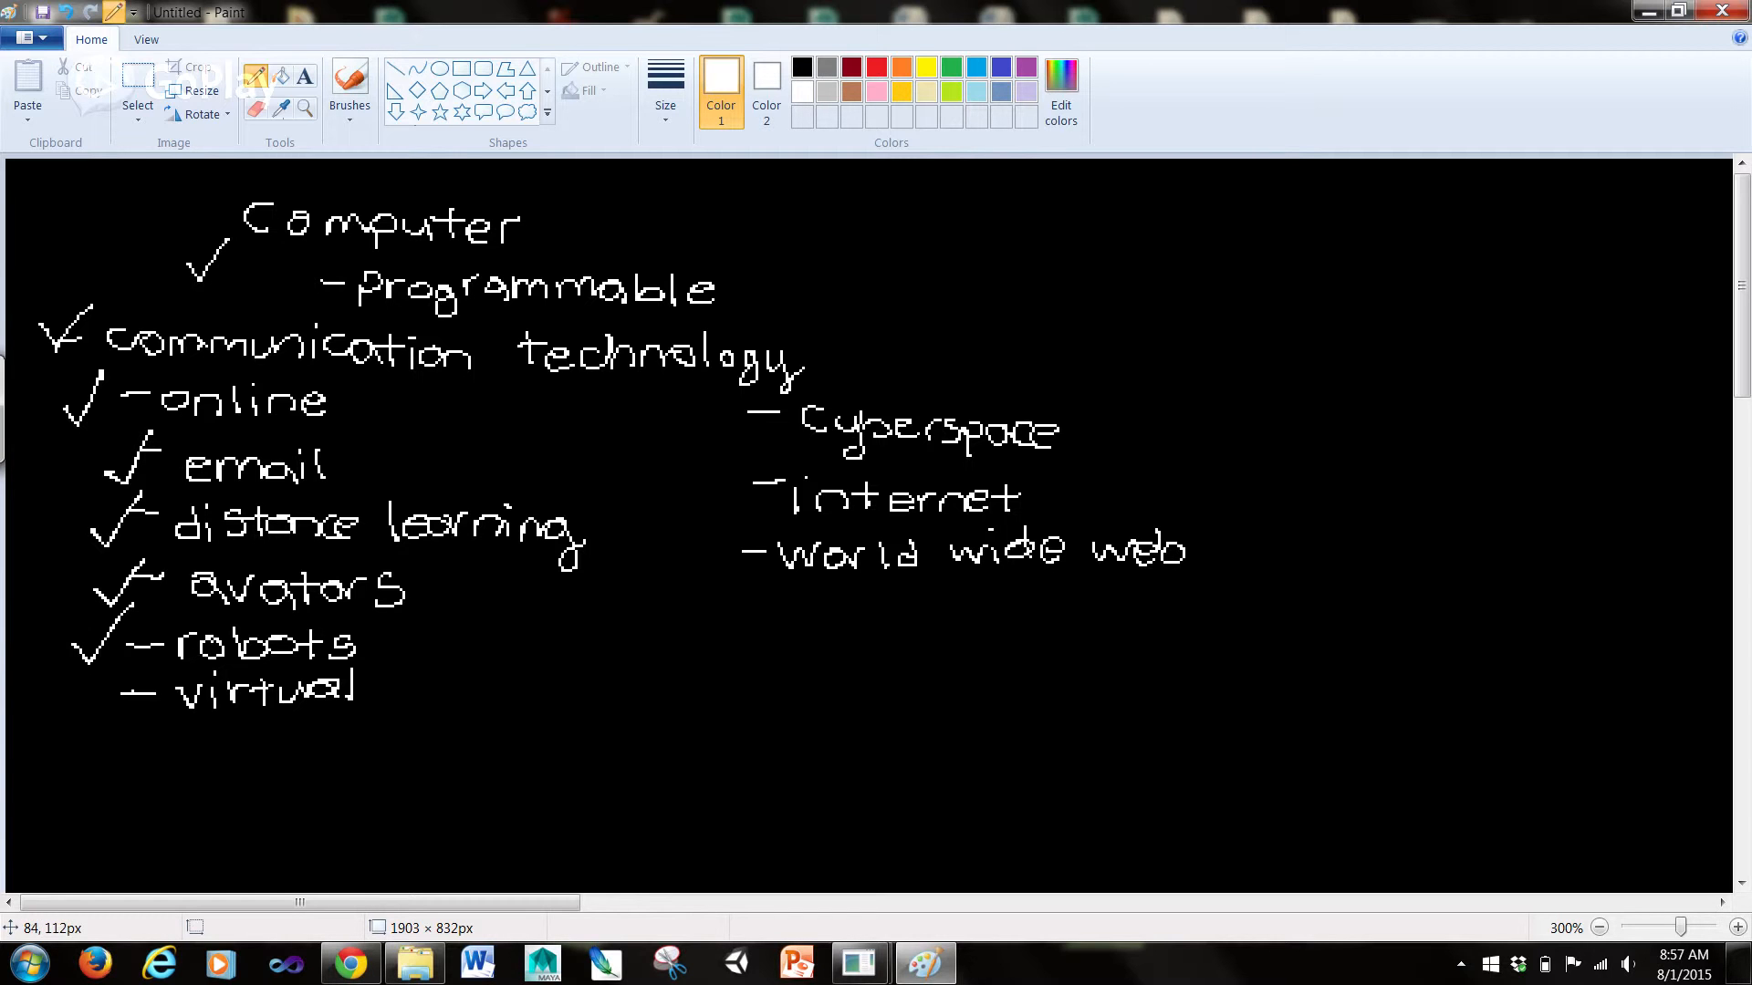
mouse_move(93, 124)
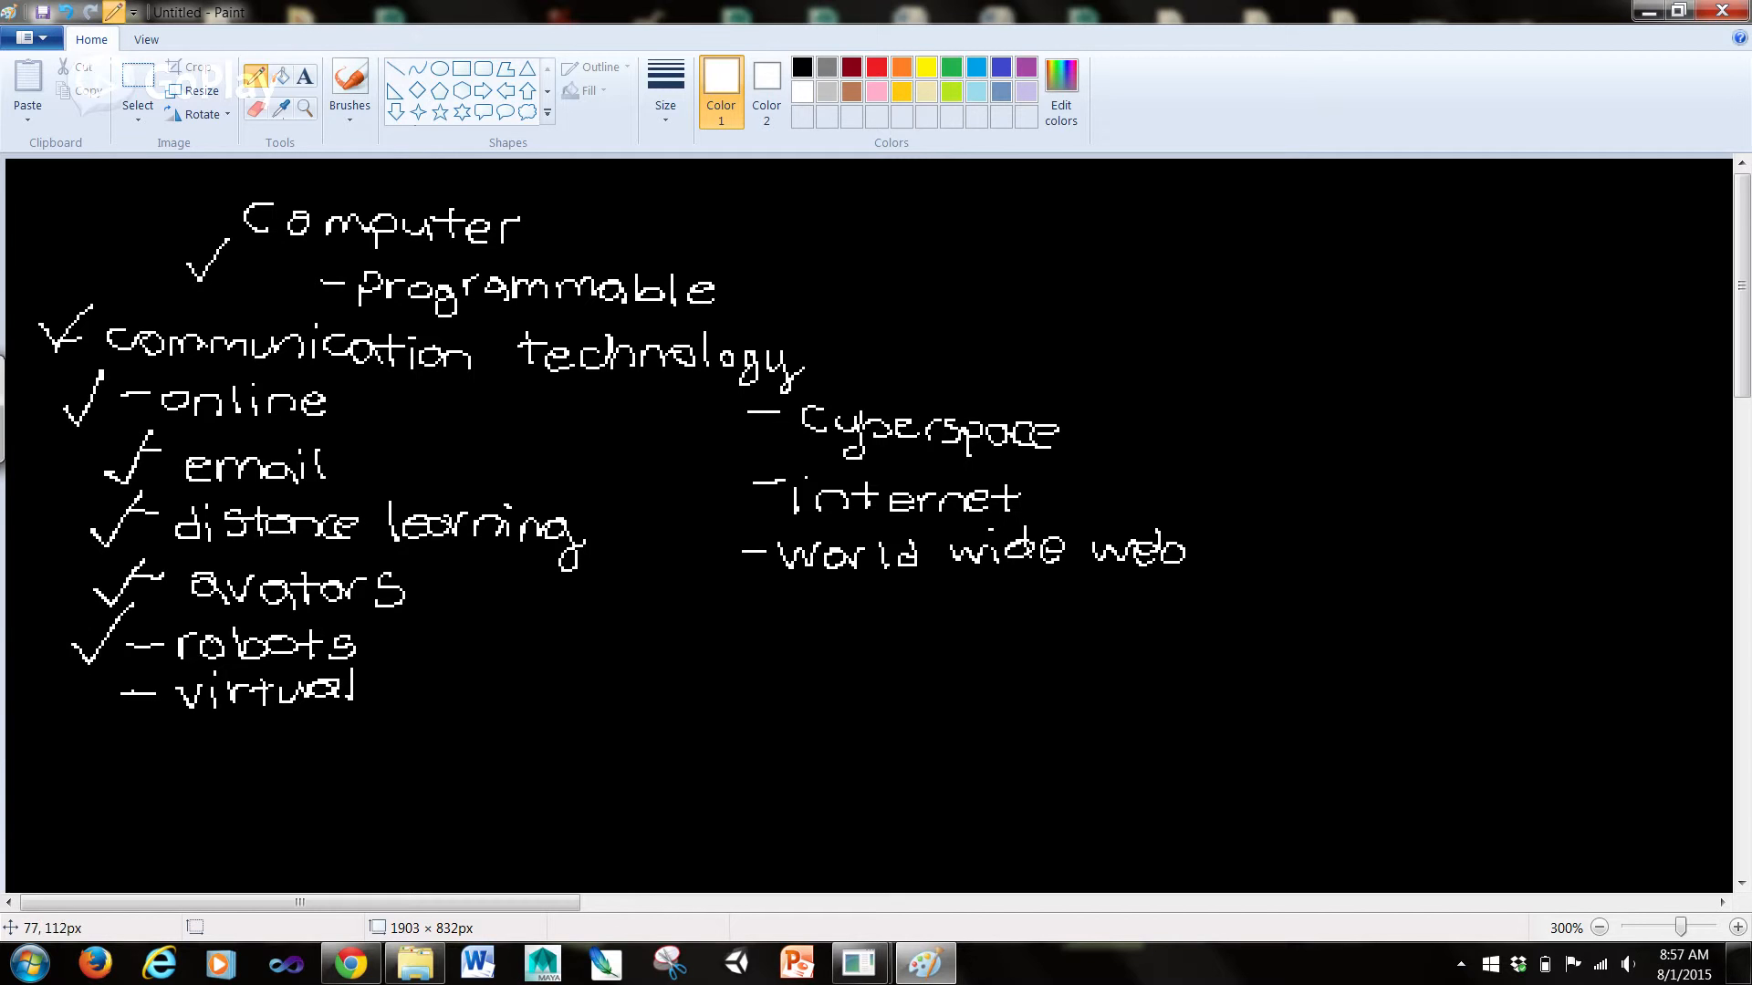
drag(100, 726, 141, 688)
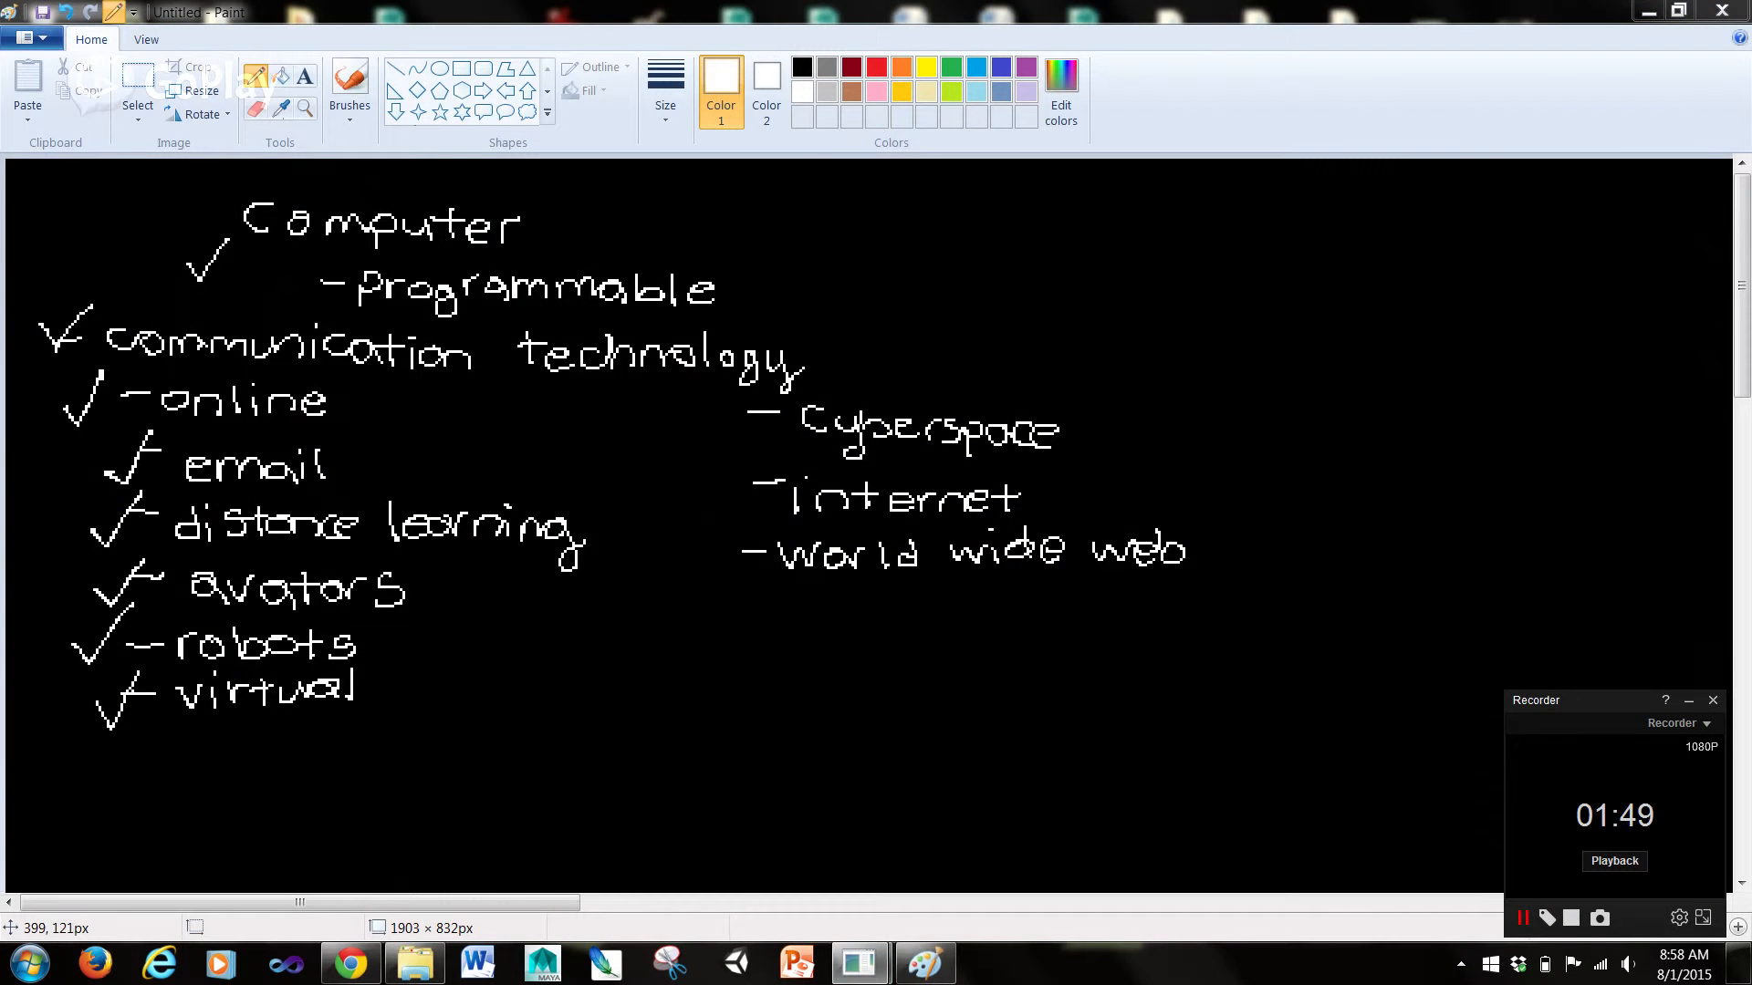
mouse_move(317, 108)
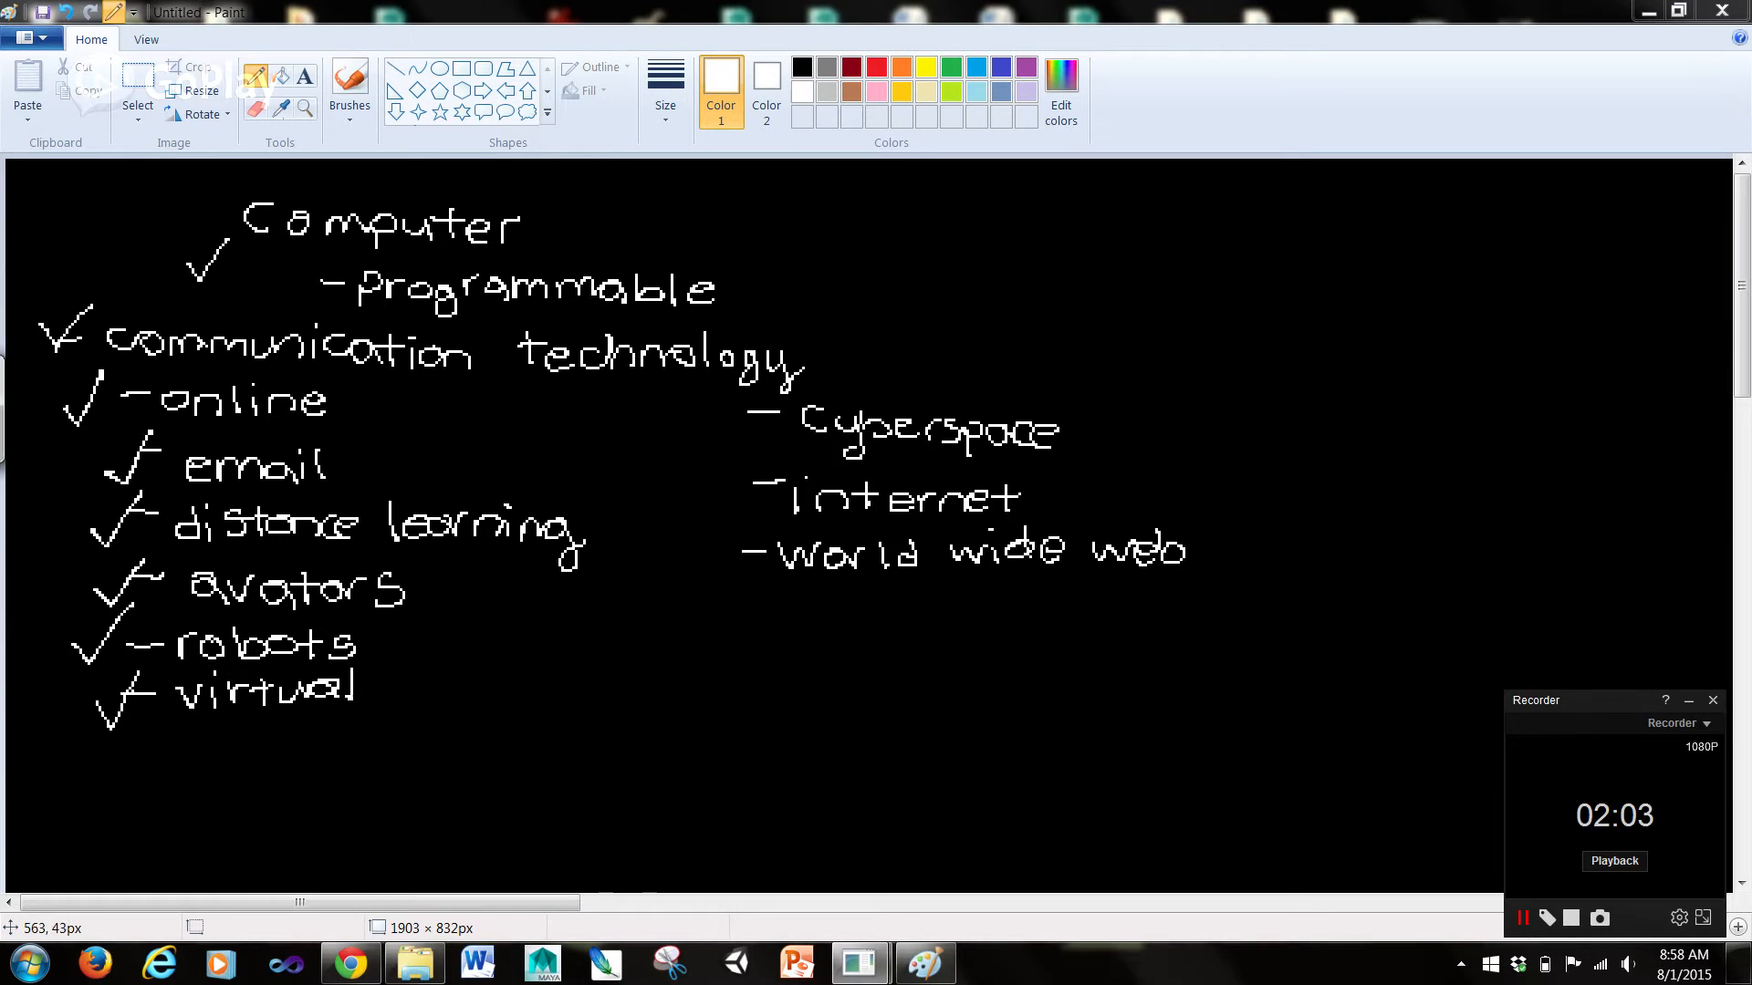
Sketch a remote computer labelled 'remote far away' at right and a local laptop near top centre
drag(1463, 252, 1547, 325)
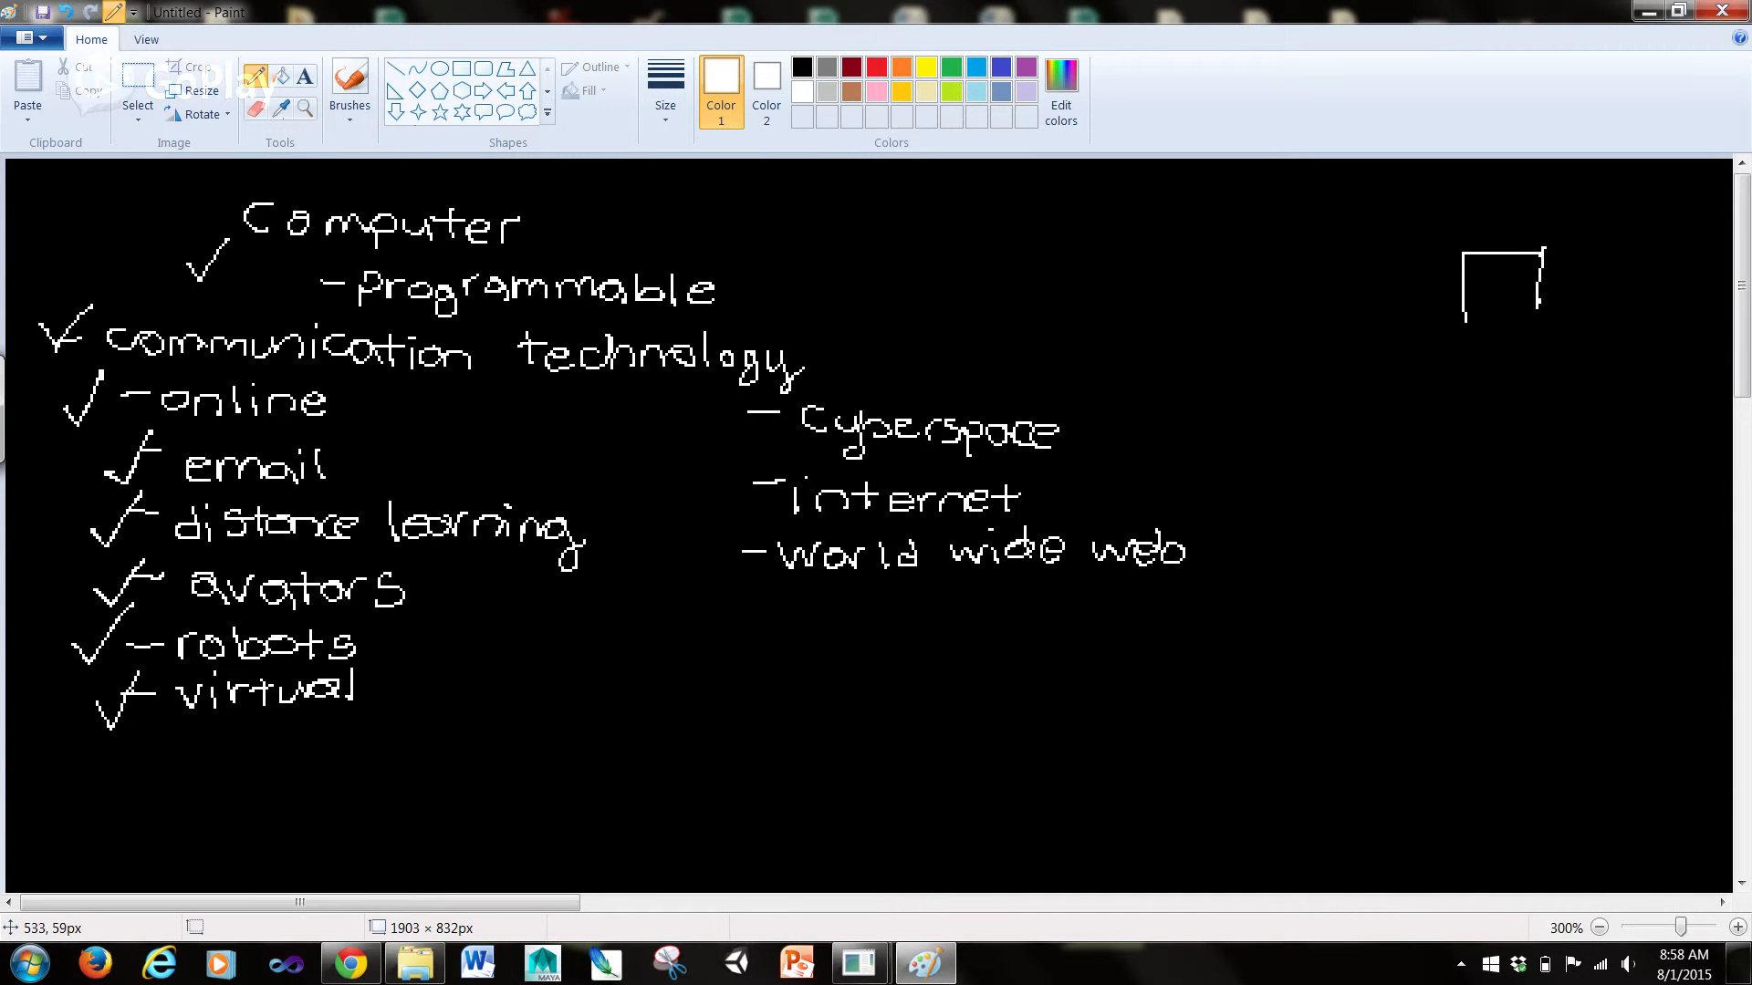
drag(1502, 312, 1502, 385)
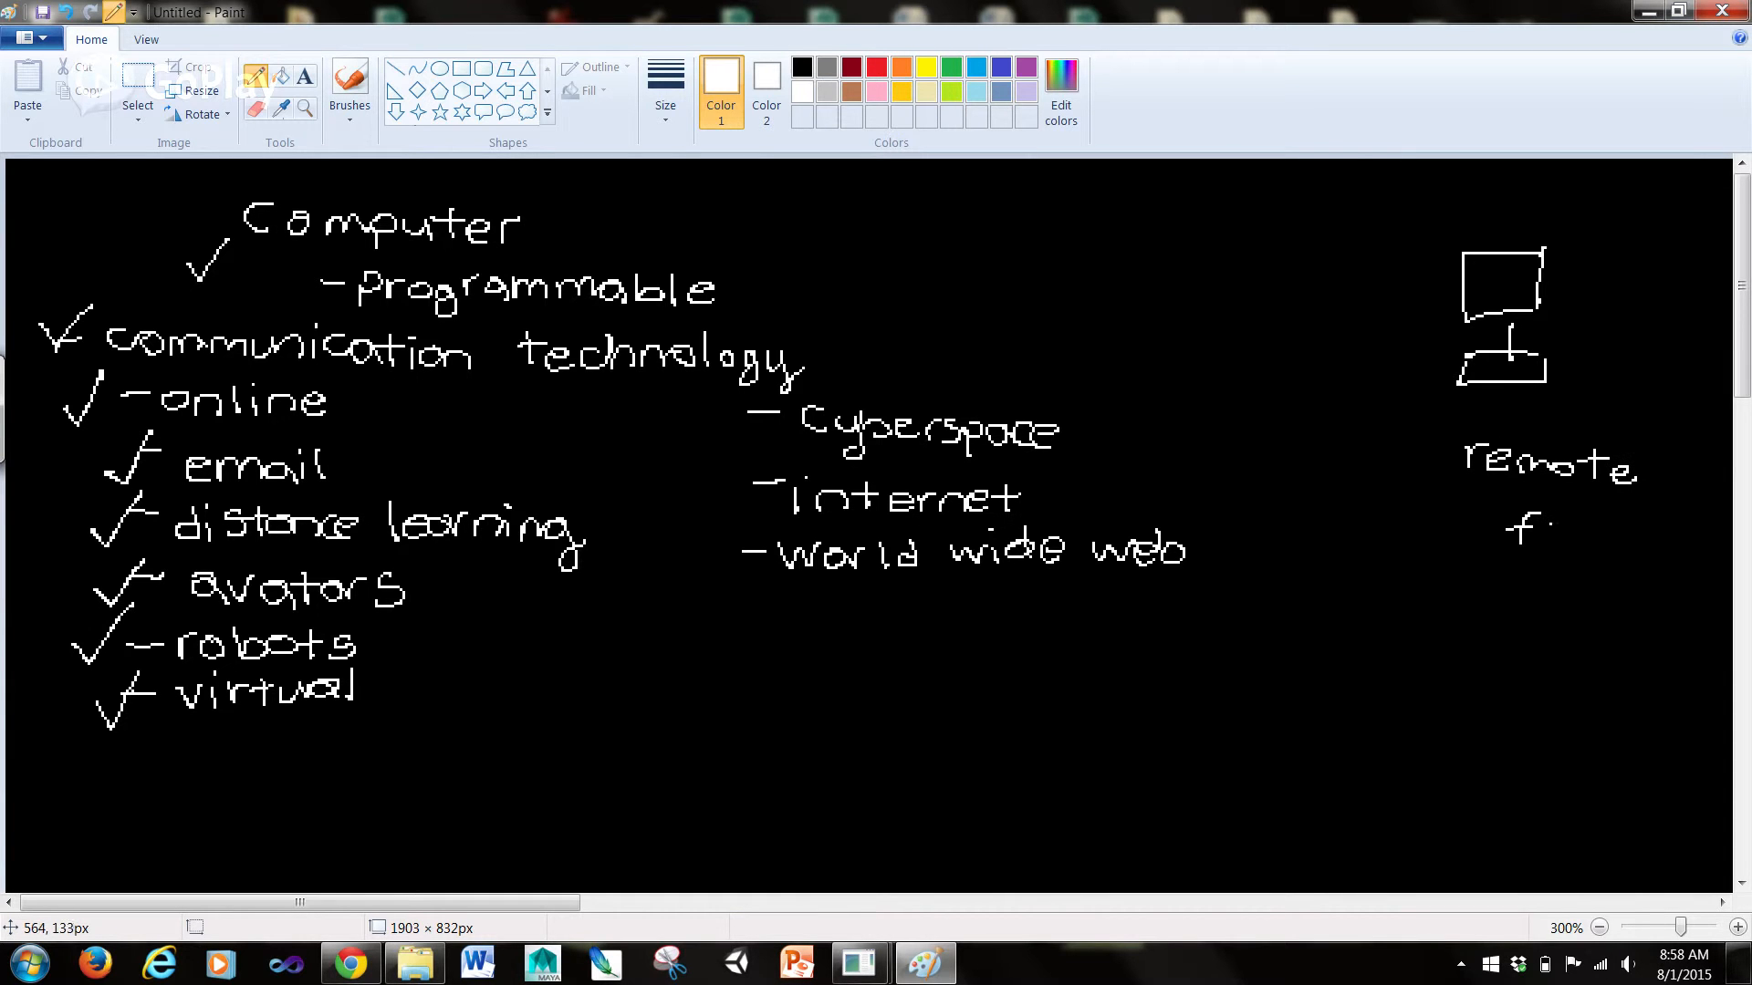
drag(1542, 531, 1599, 586)
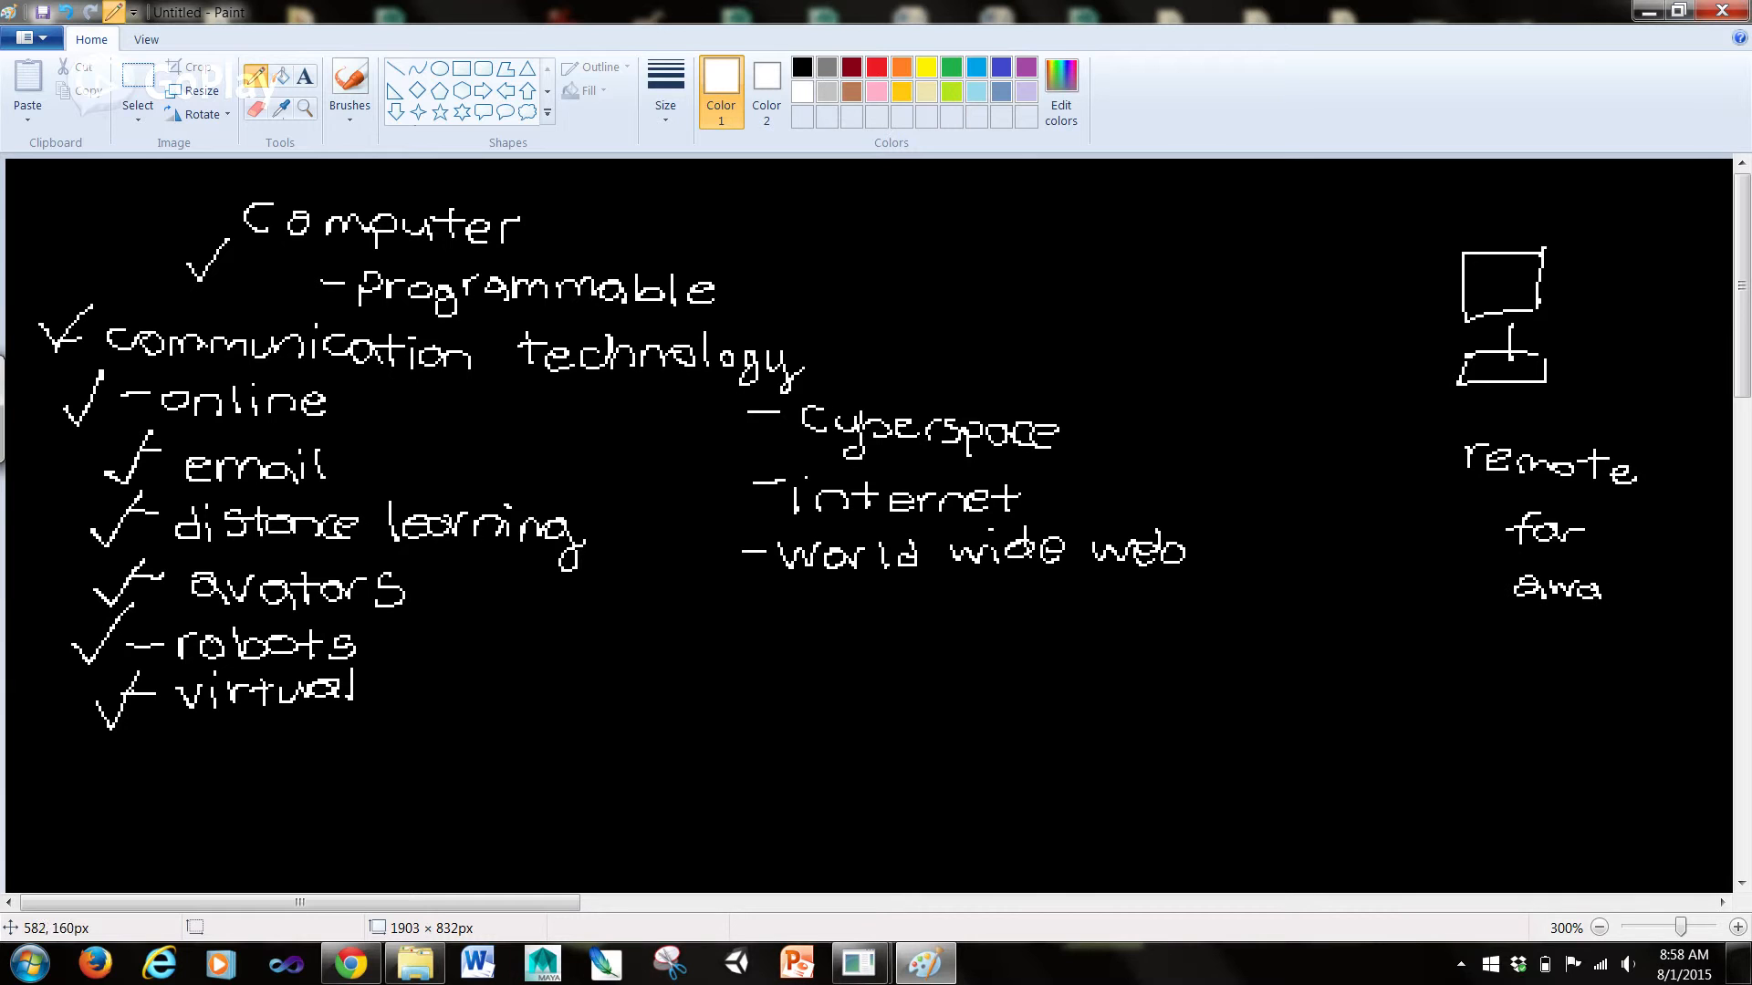
drag(1609, 580, 1632, 620)
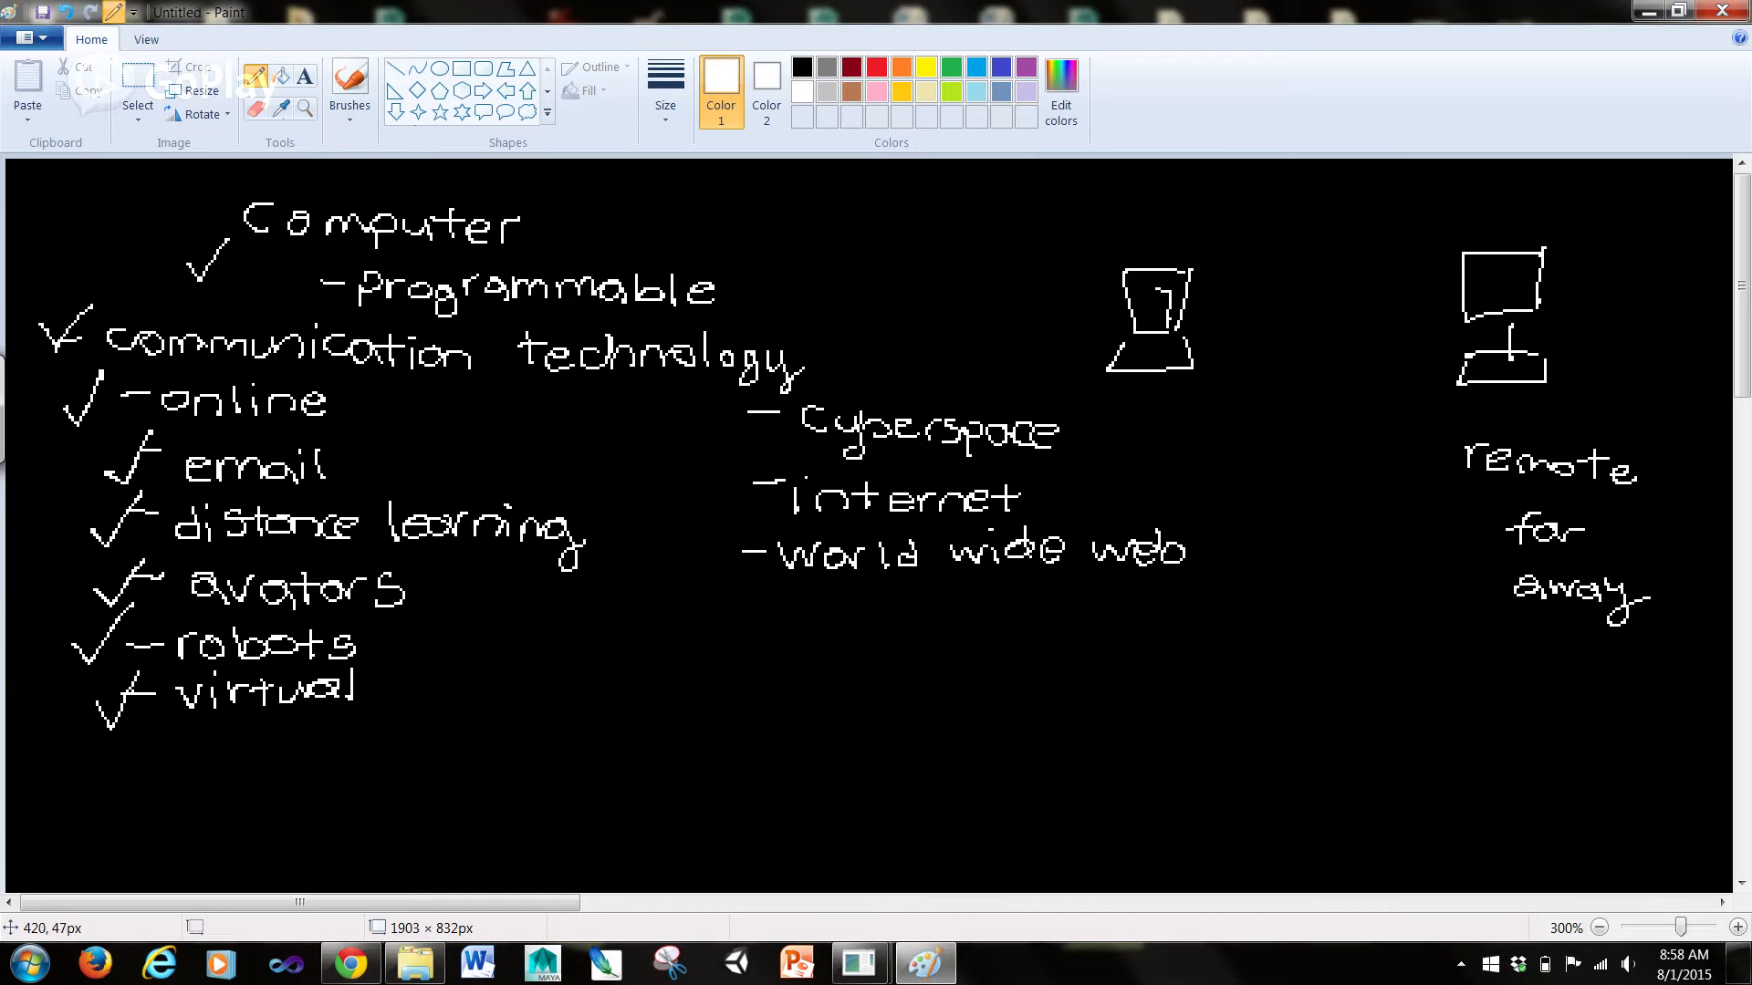
Draw opposing upload and download arrows between the computers and box the remote one
drag(1347, 321, 1441, 321)
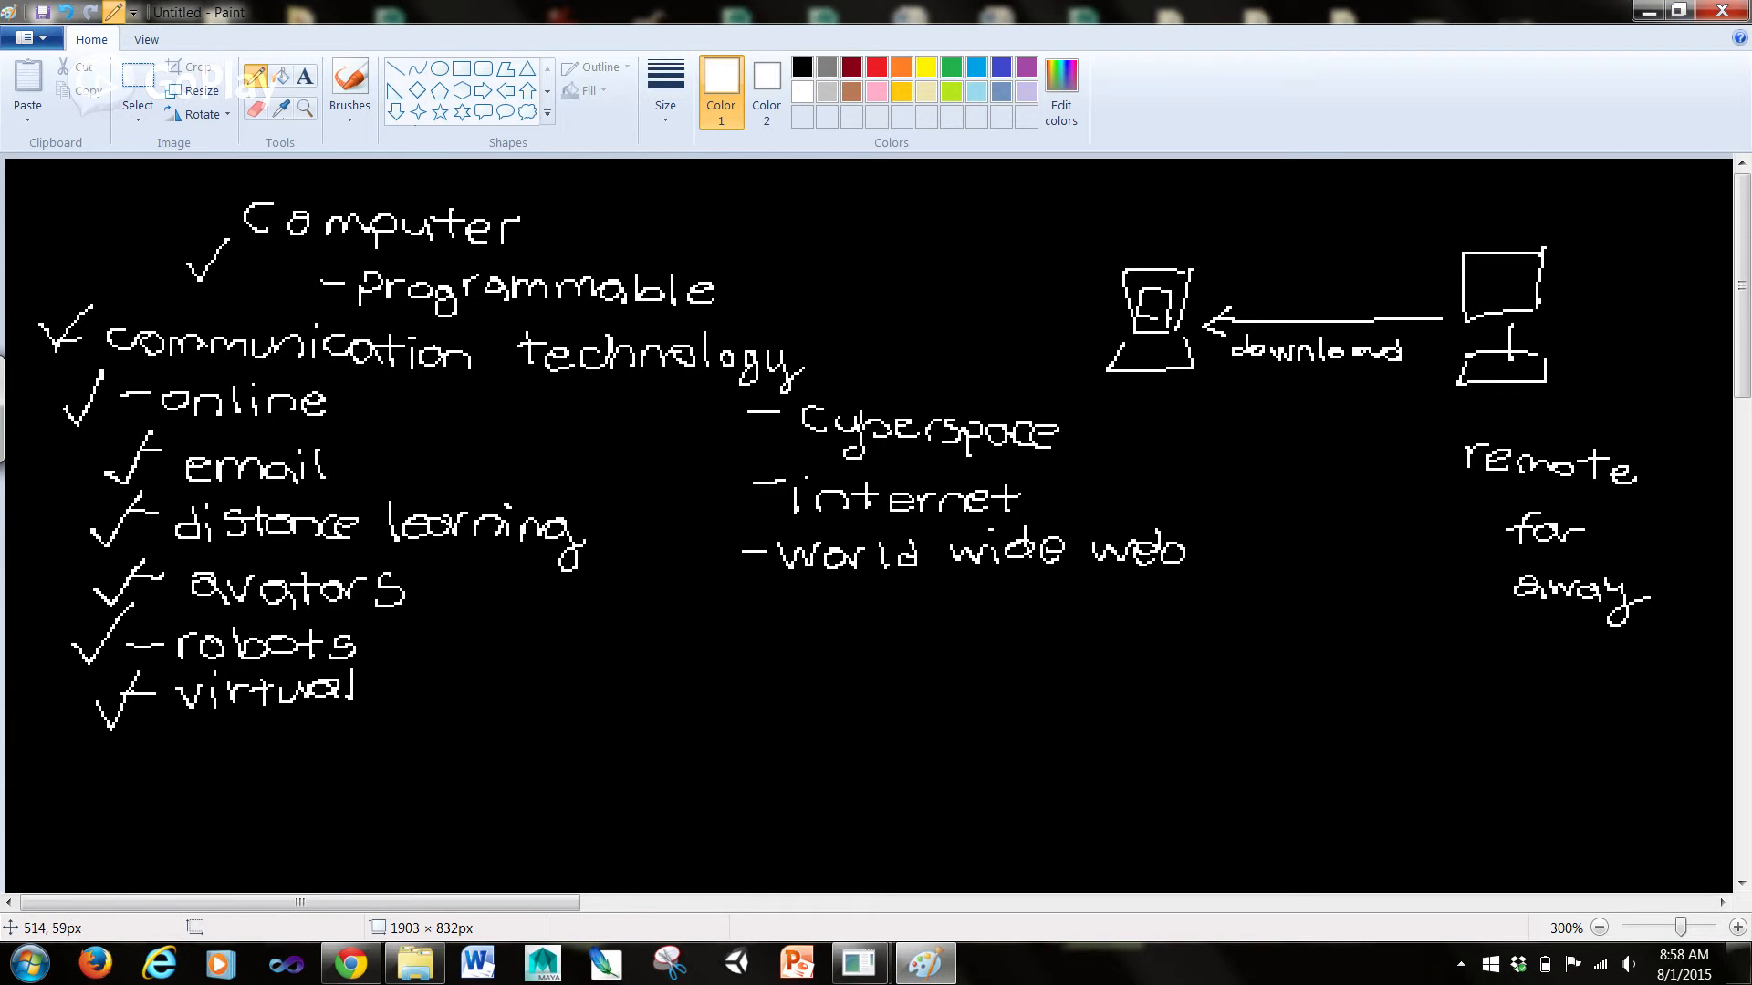
drag(1458, 237, 1580, 238)
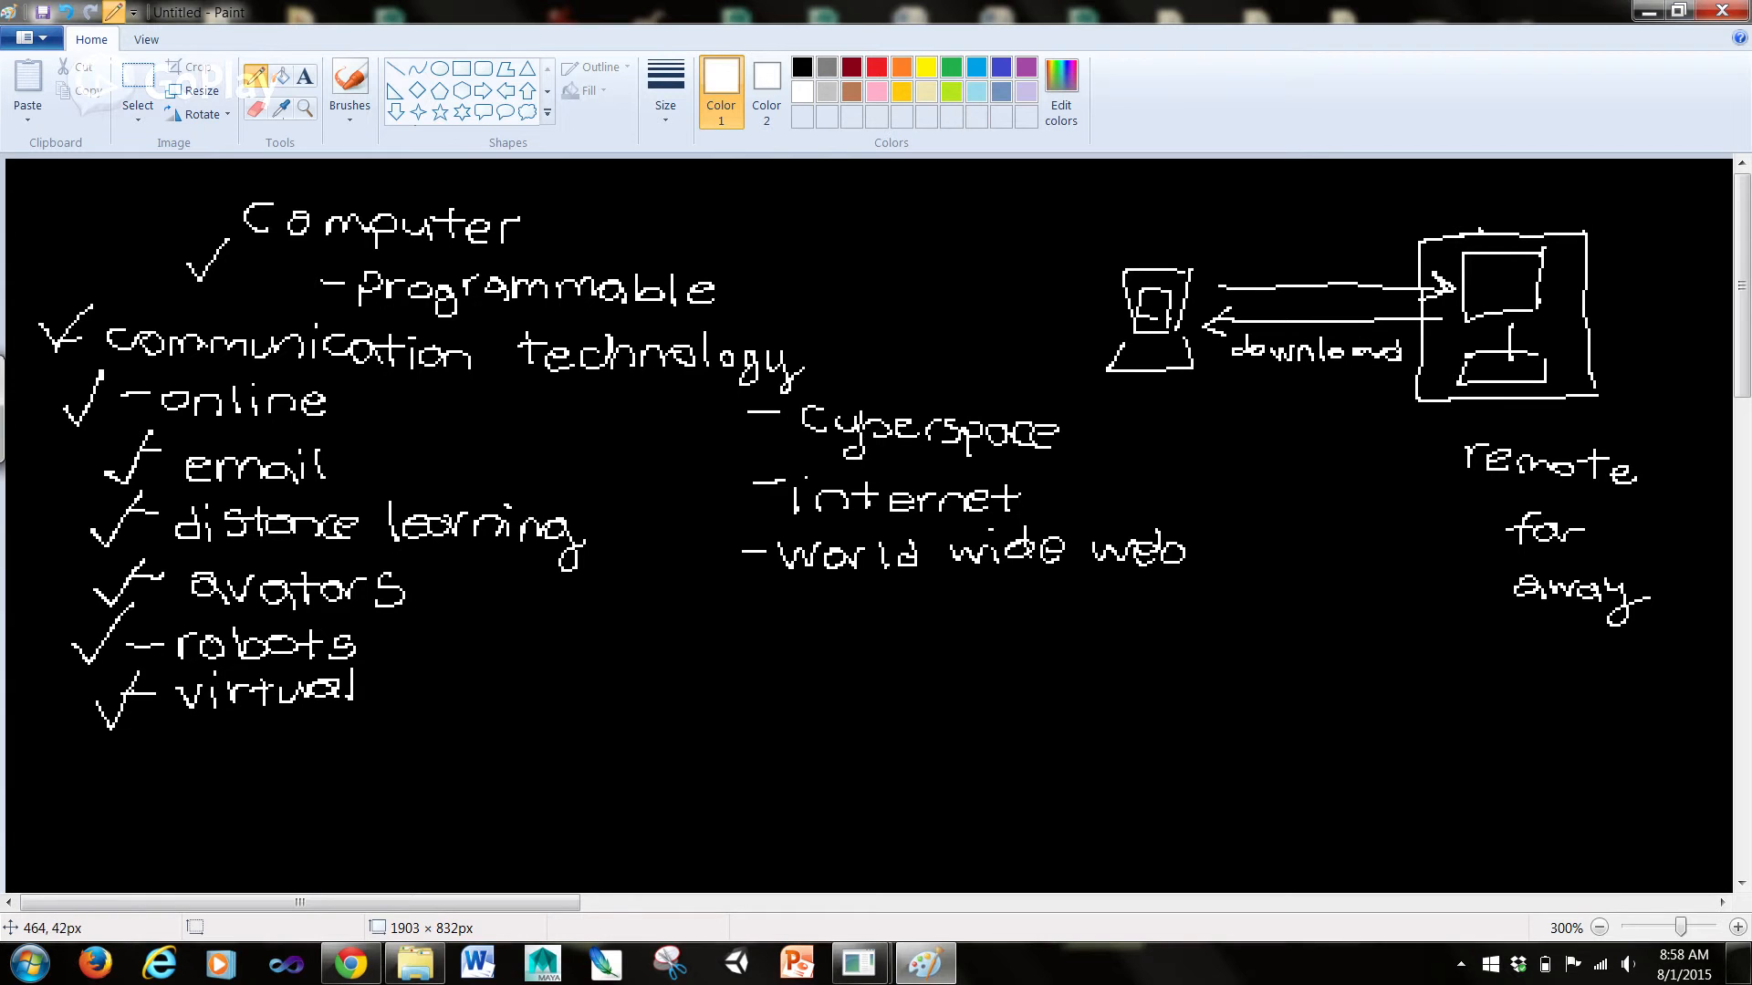
drag(1228, 257, 1318, 252)
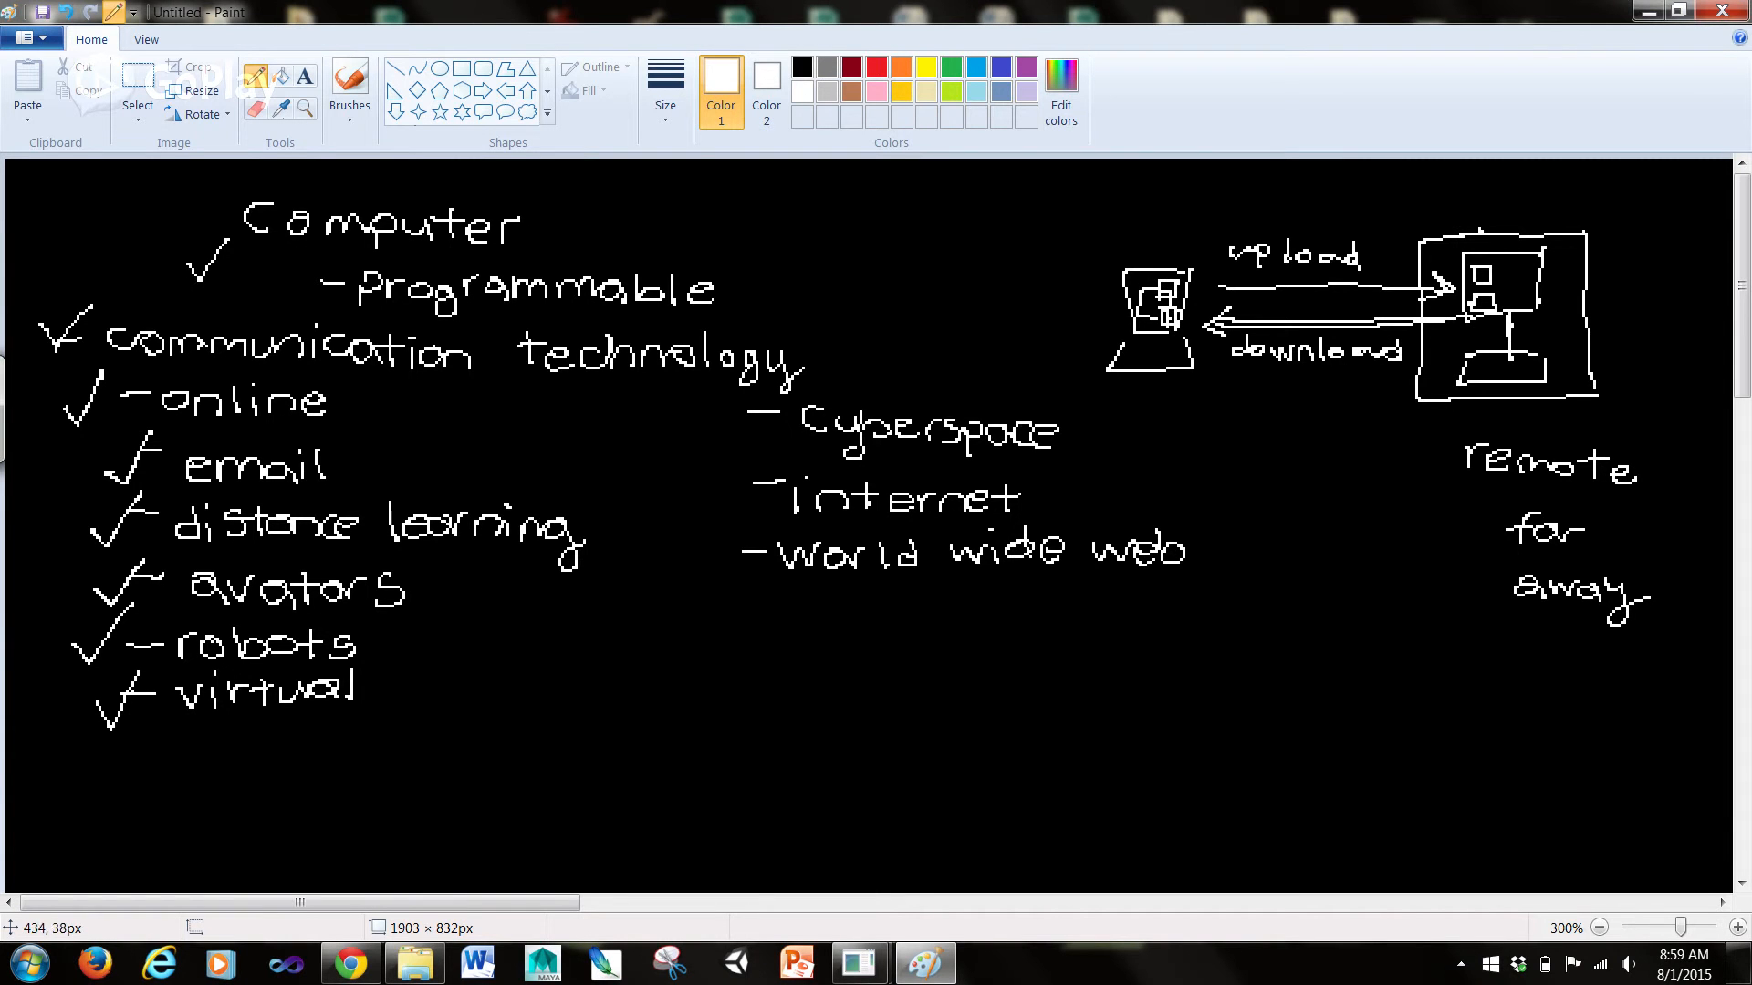
mouse_move(599, 58)
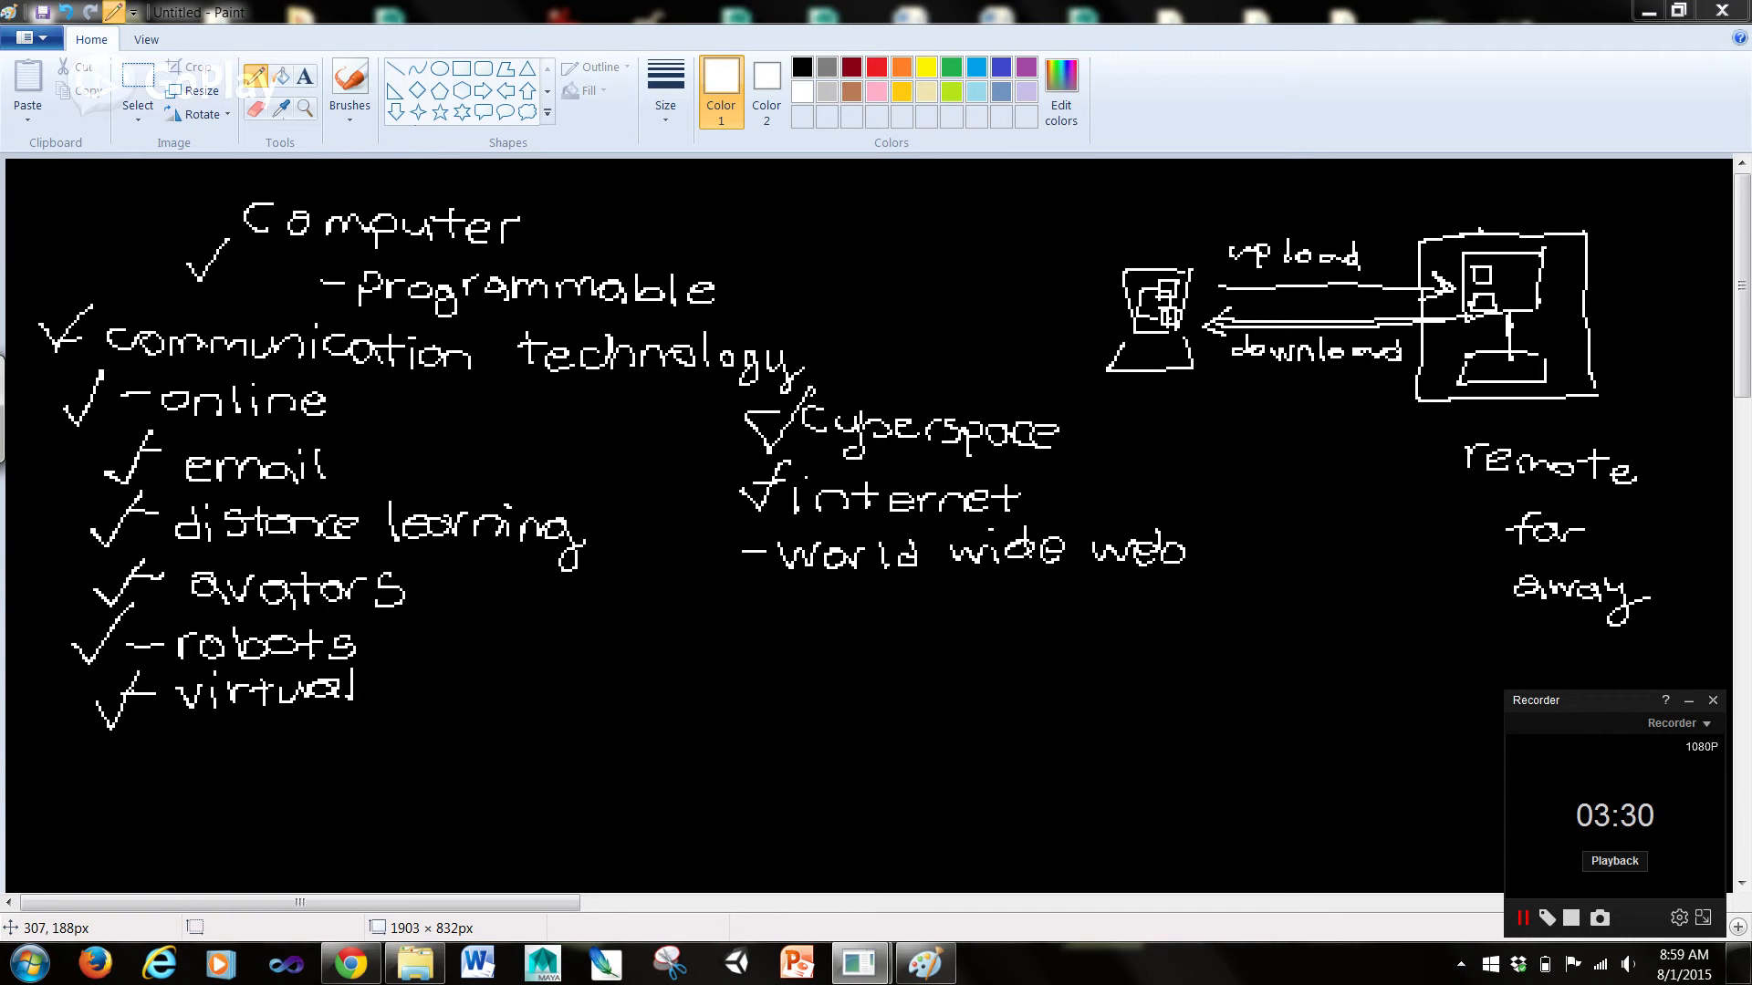
mouse_move(371, 223)
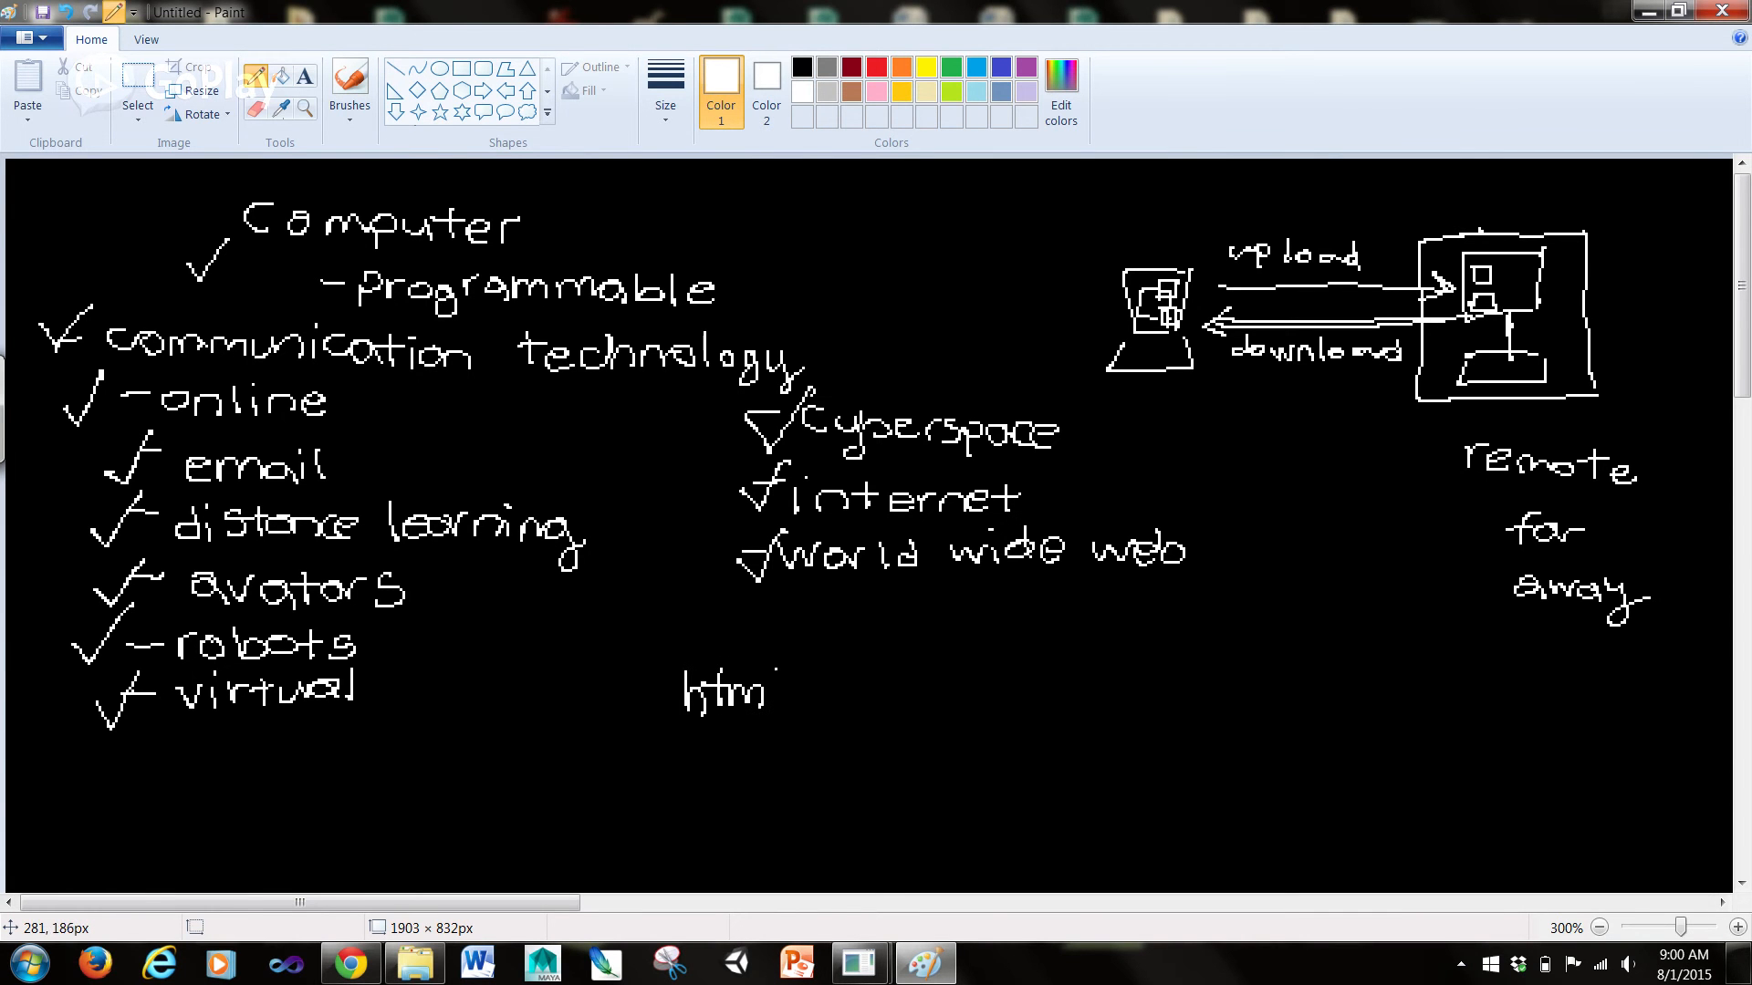
Write 'code' after html, underline html, strike code, and start an HTML heading at lower right
drag(832, 670, 938, 710)
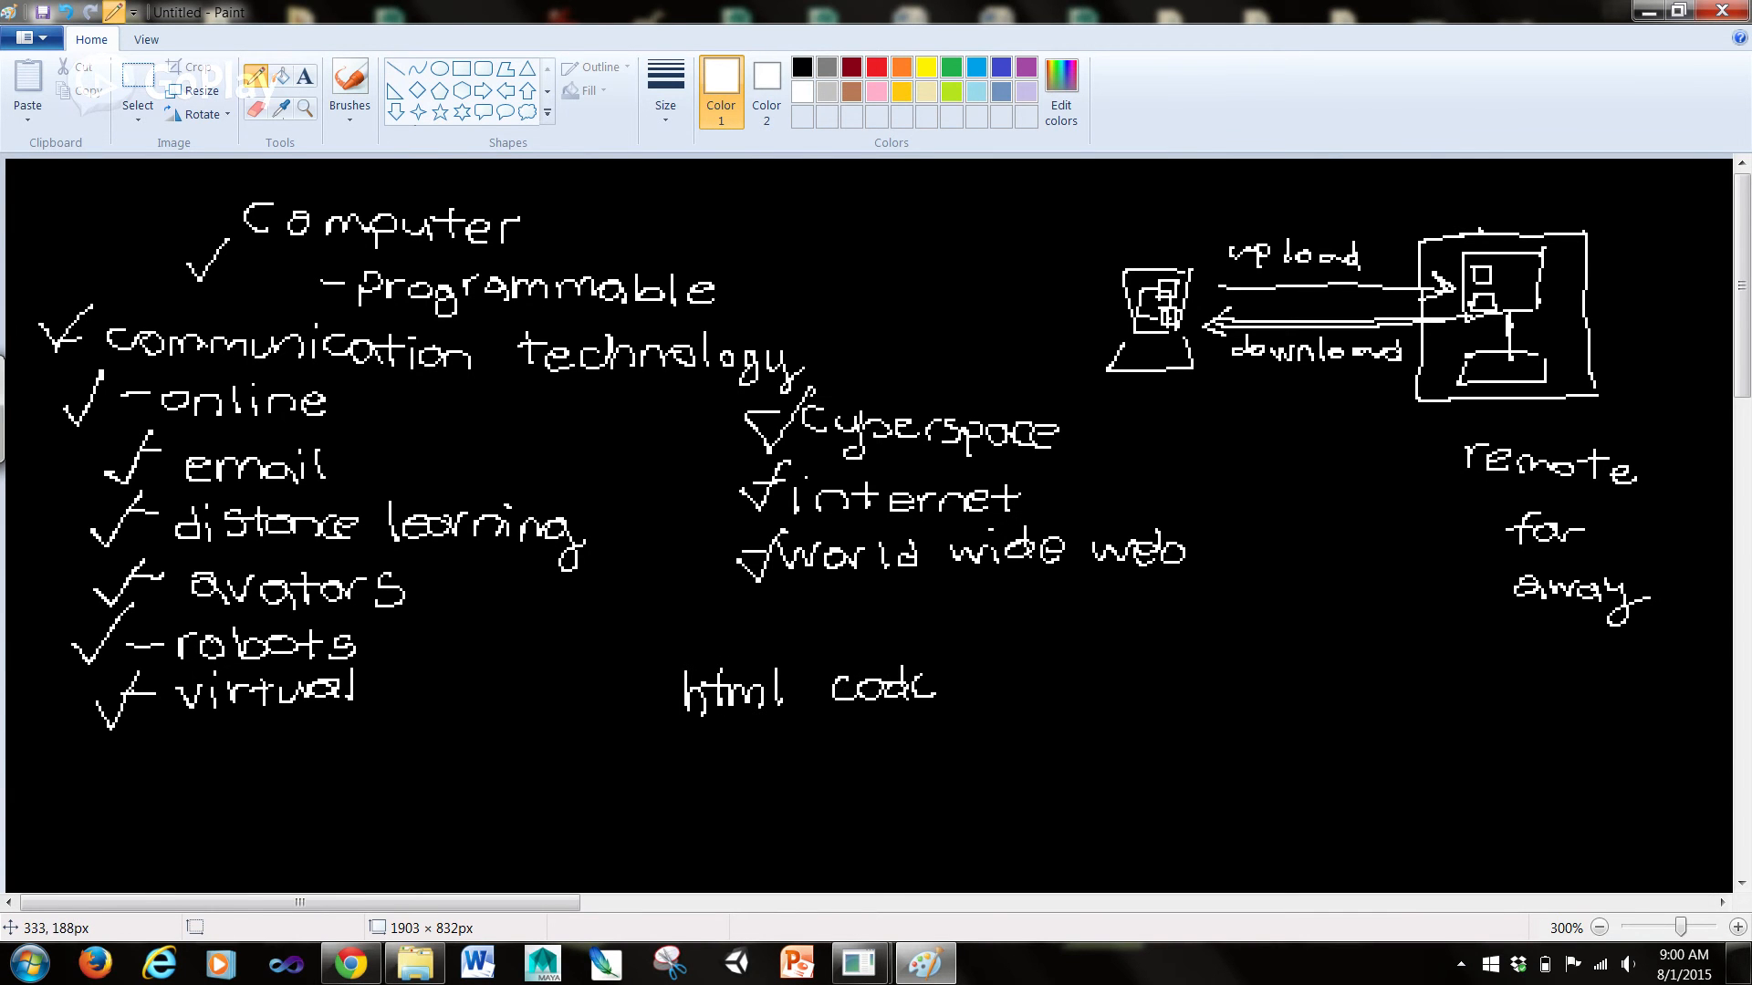
drag(821, 739, 927, 653)
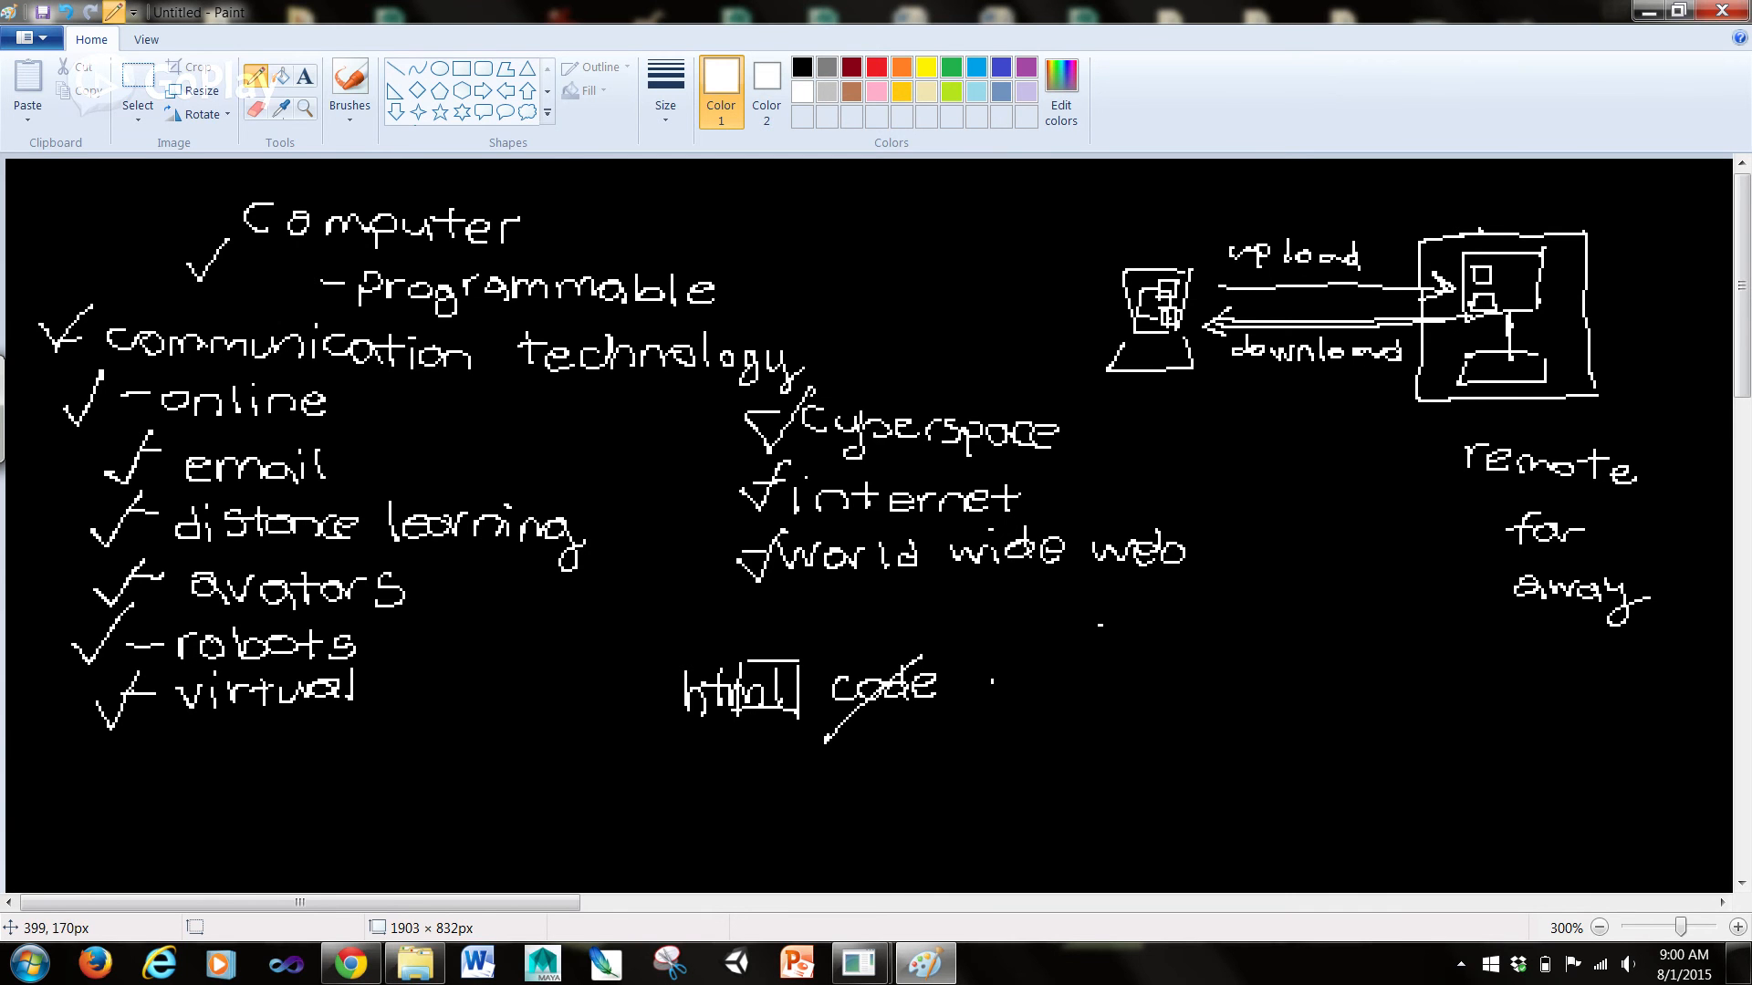
drag(1095, 648, 1206, 653)
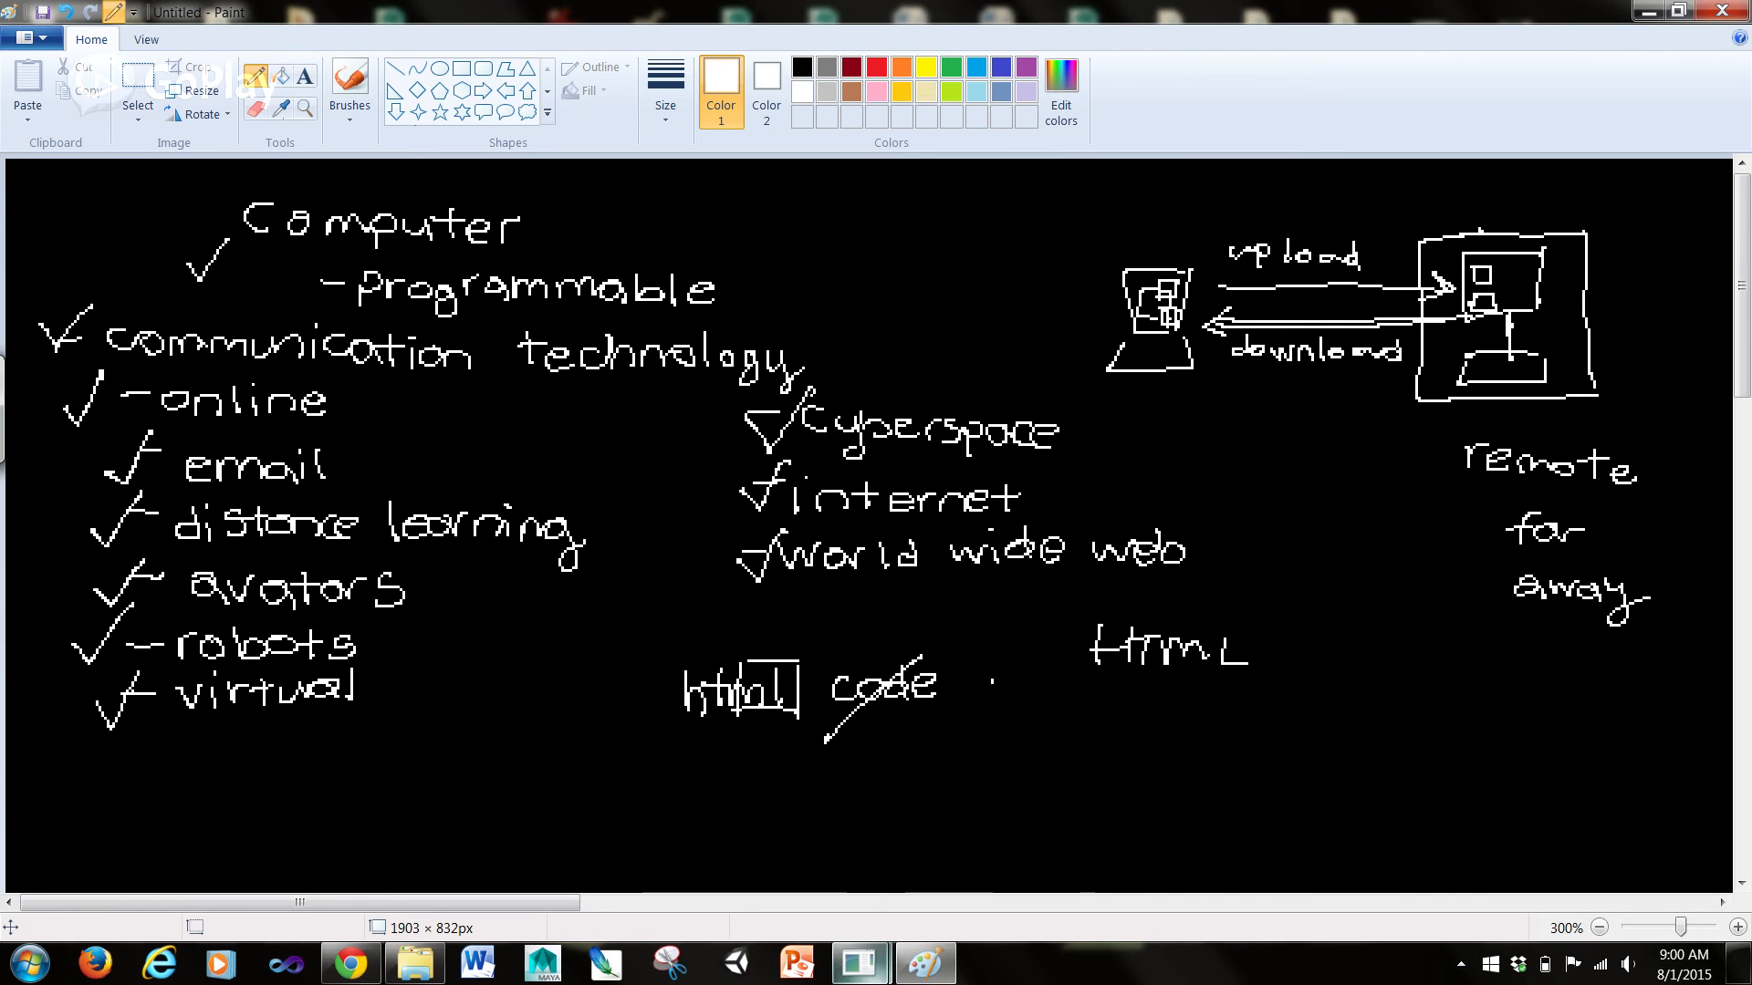
Write HTML → content and CSS → style + layout at the lower right
drag(1268, 651, 1301, 651)
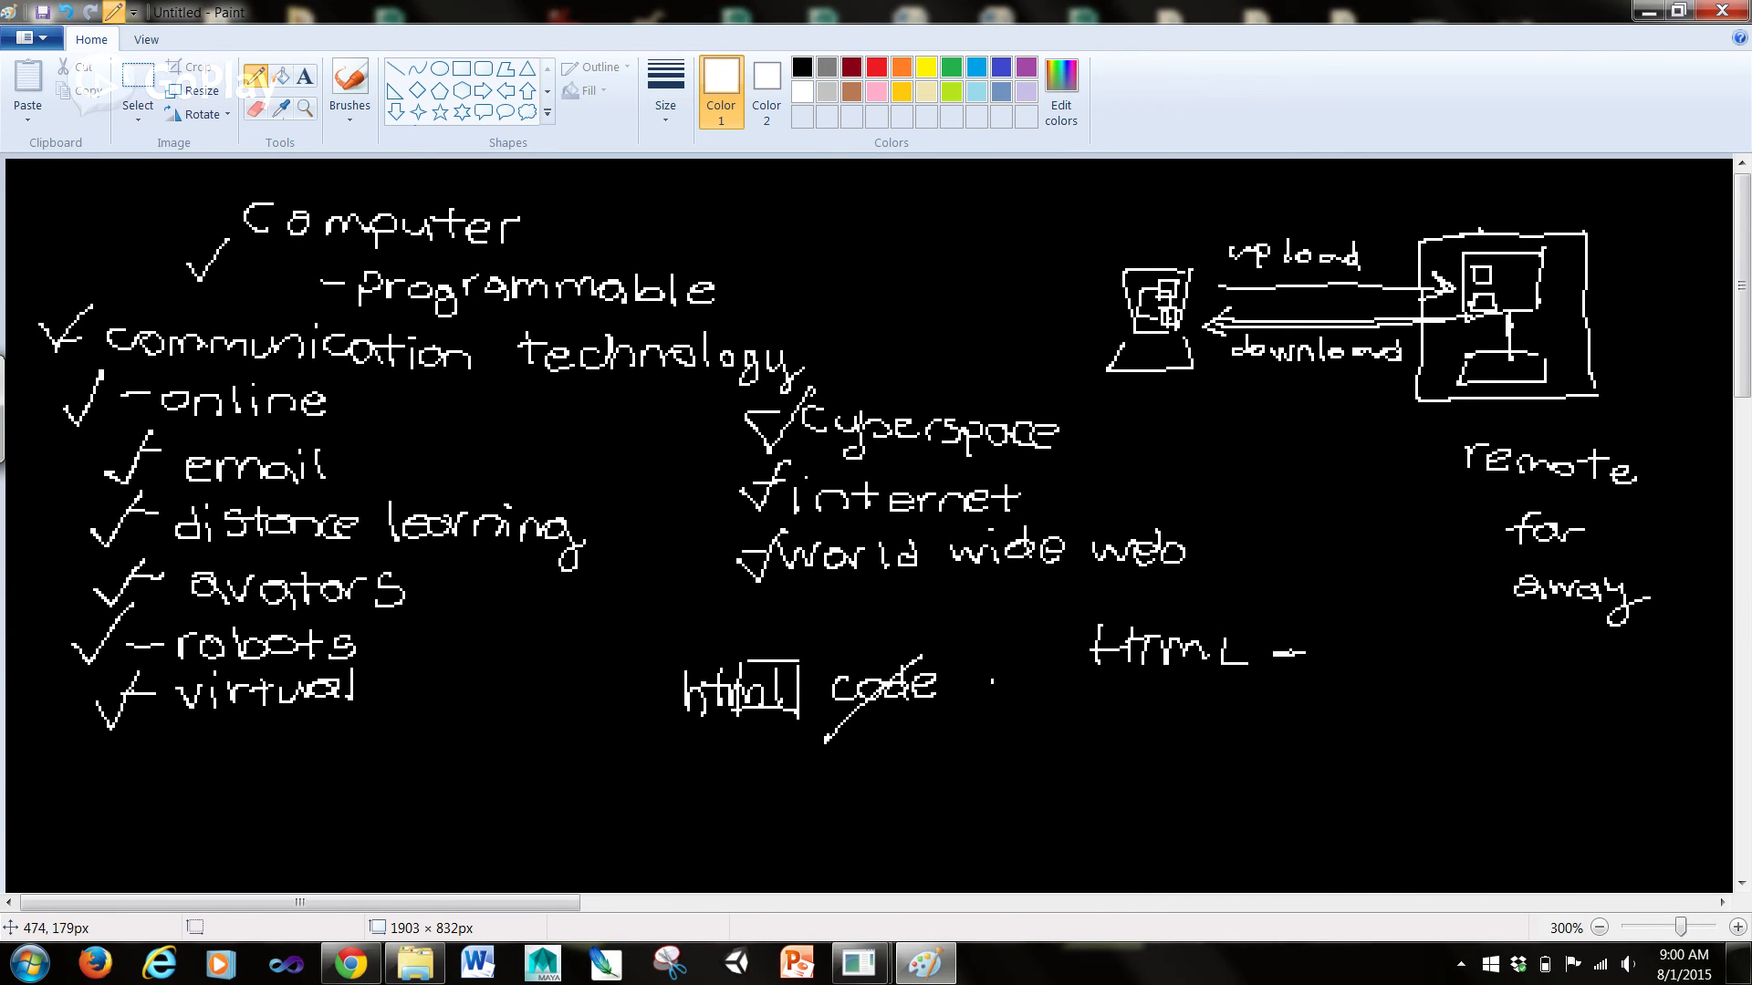
drag(1295, 653, 1486, 670)
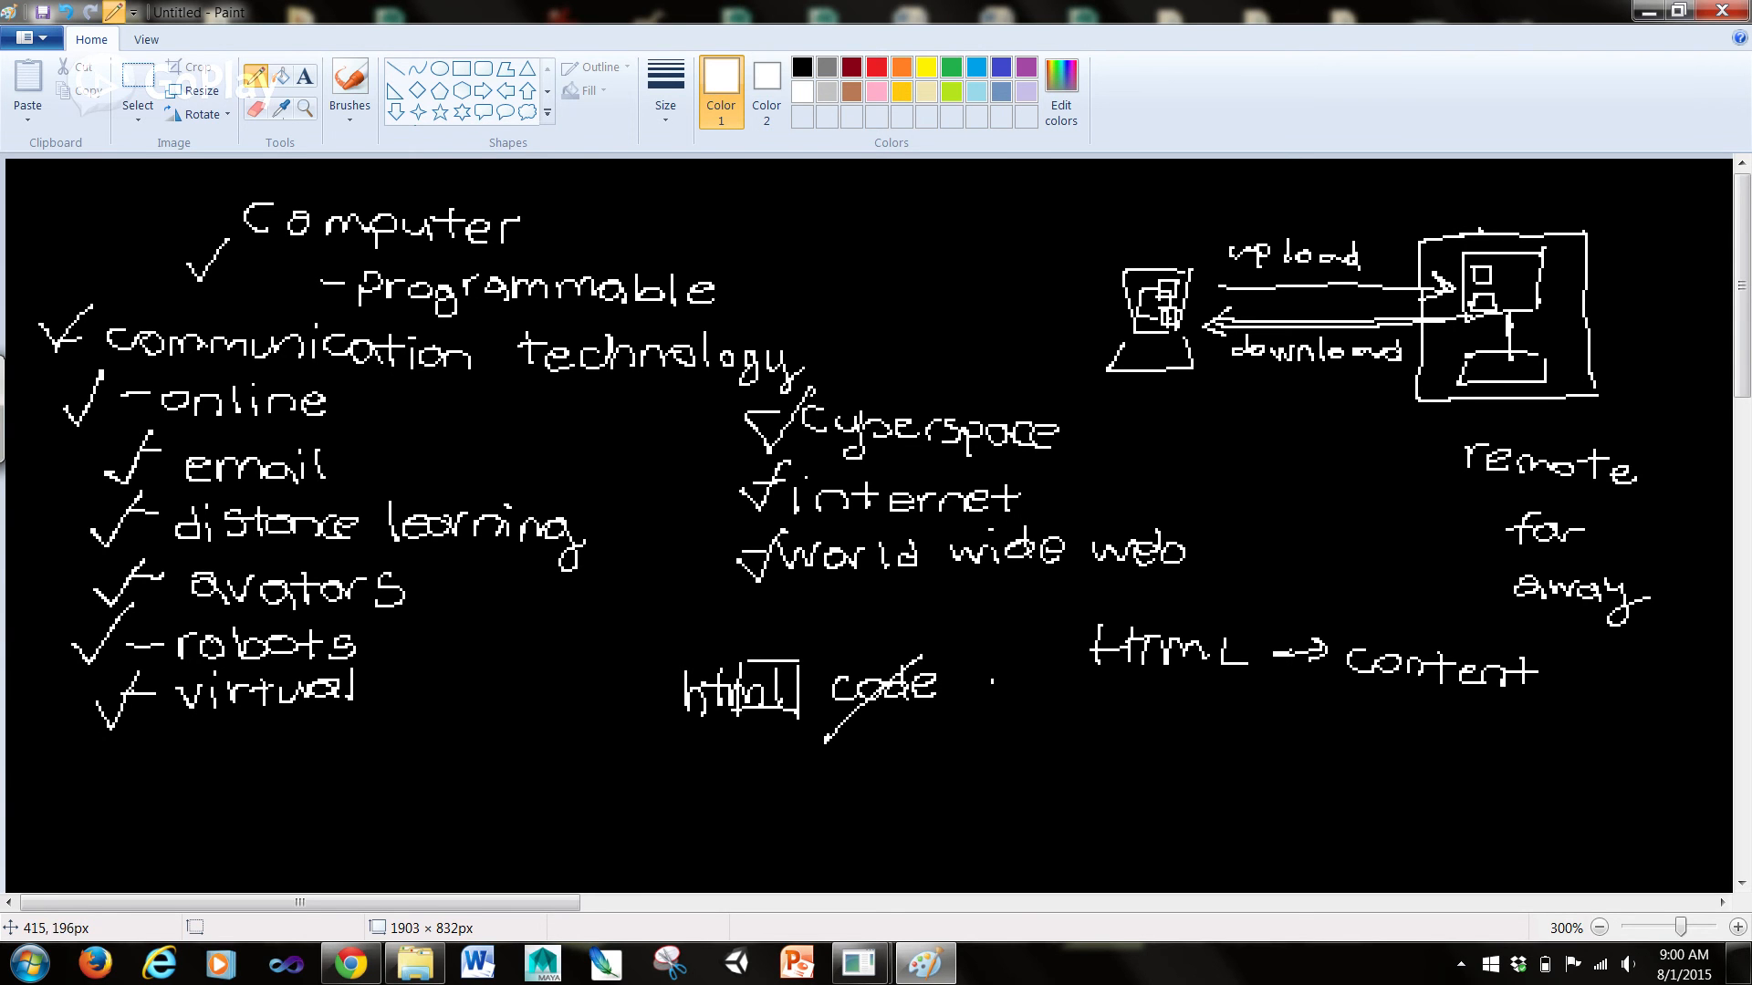
drag(1106, 715, 1352, 715)
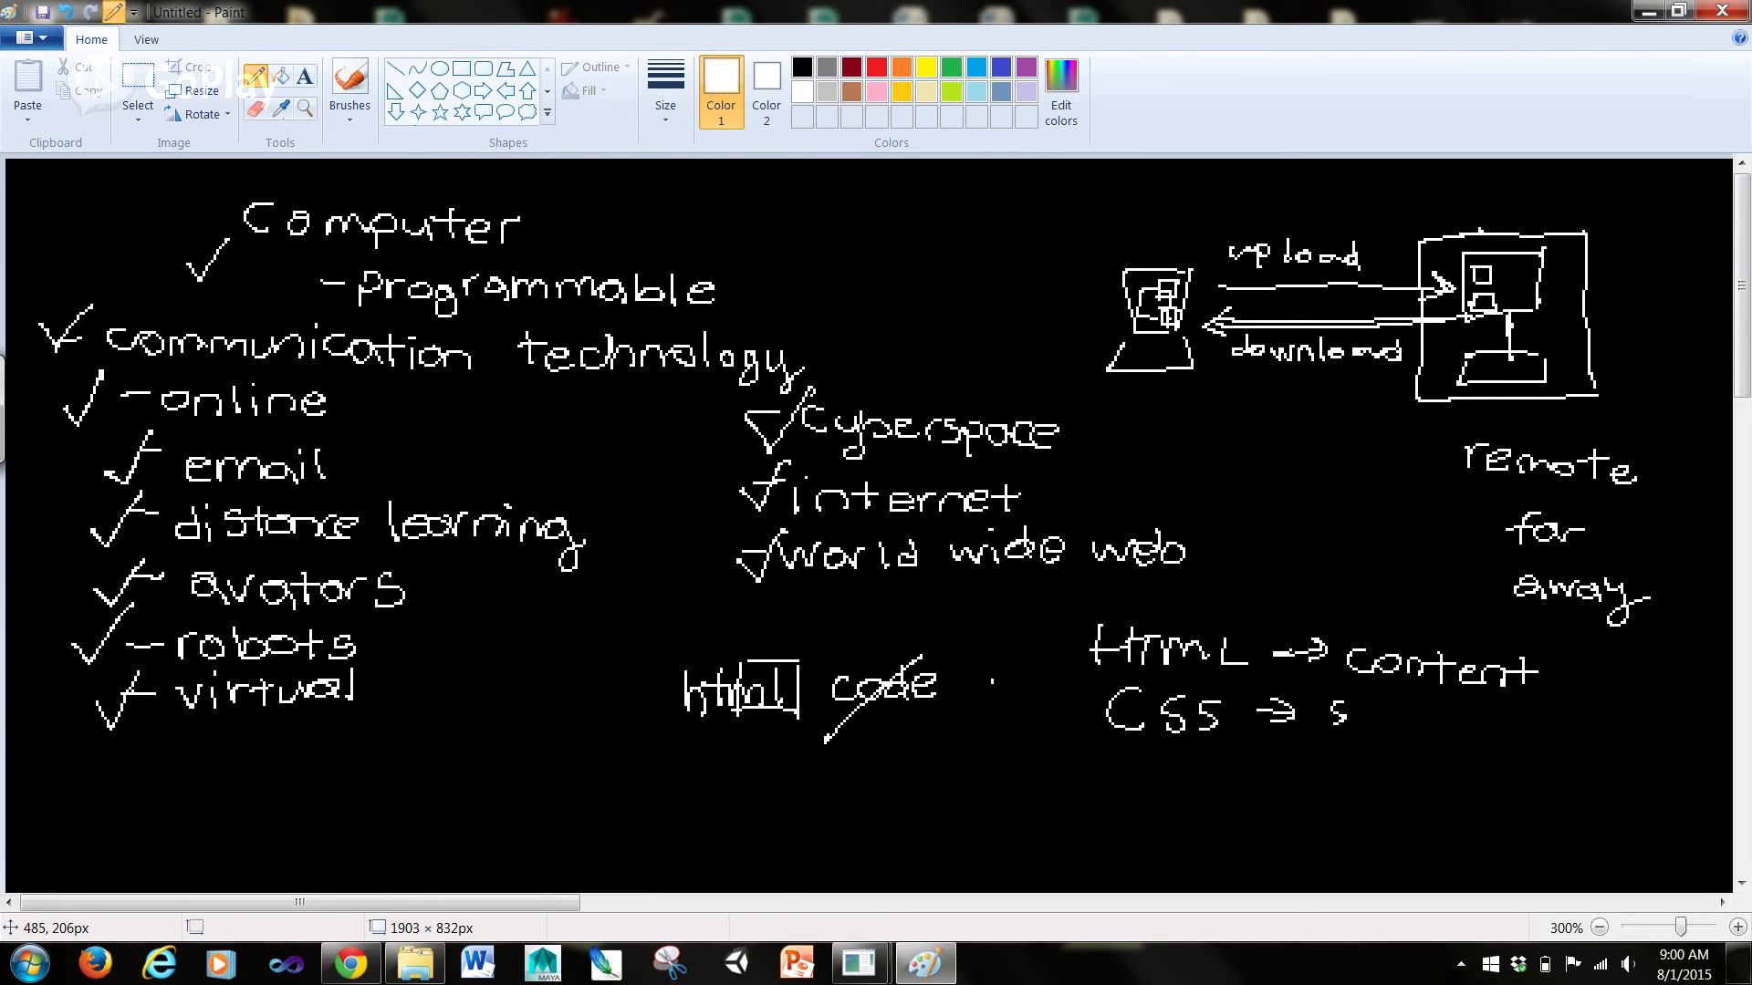
drag(1330, 710, 1485, 710)
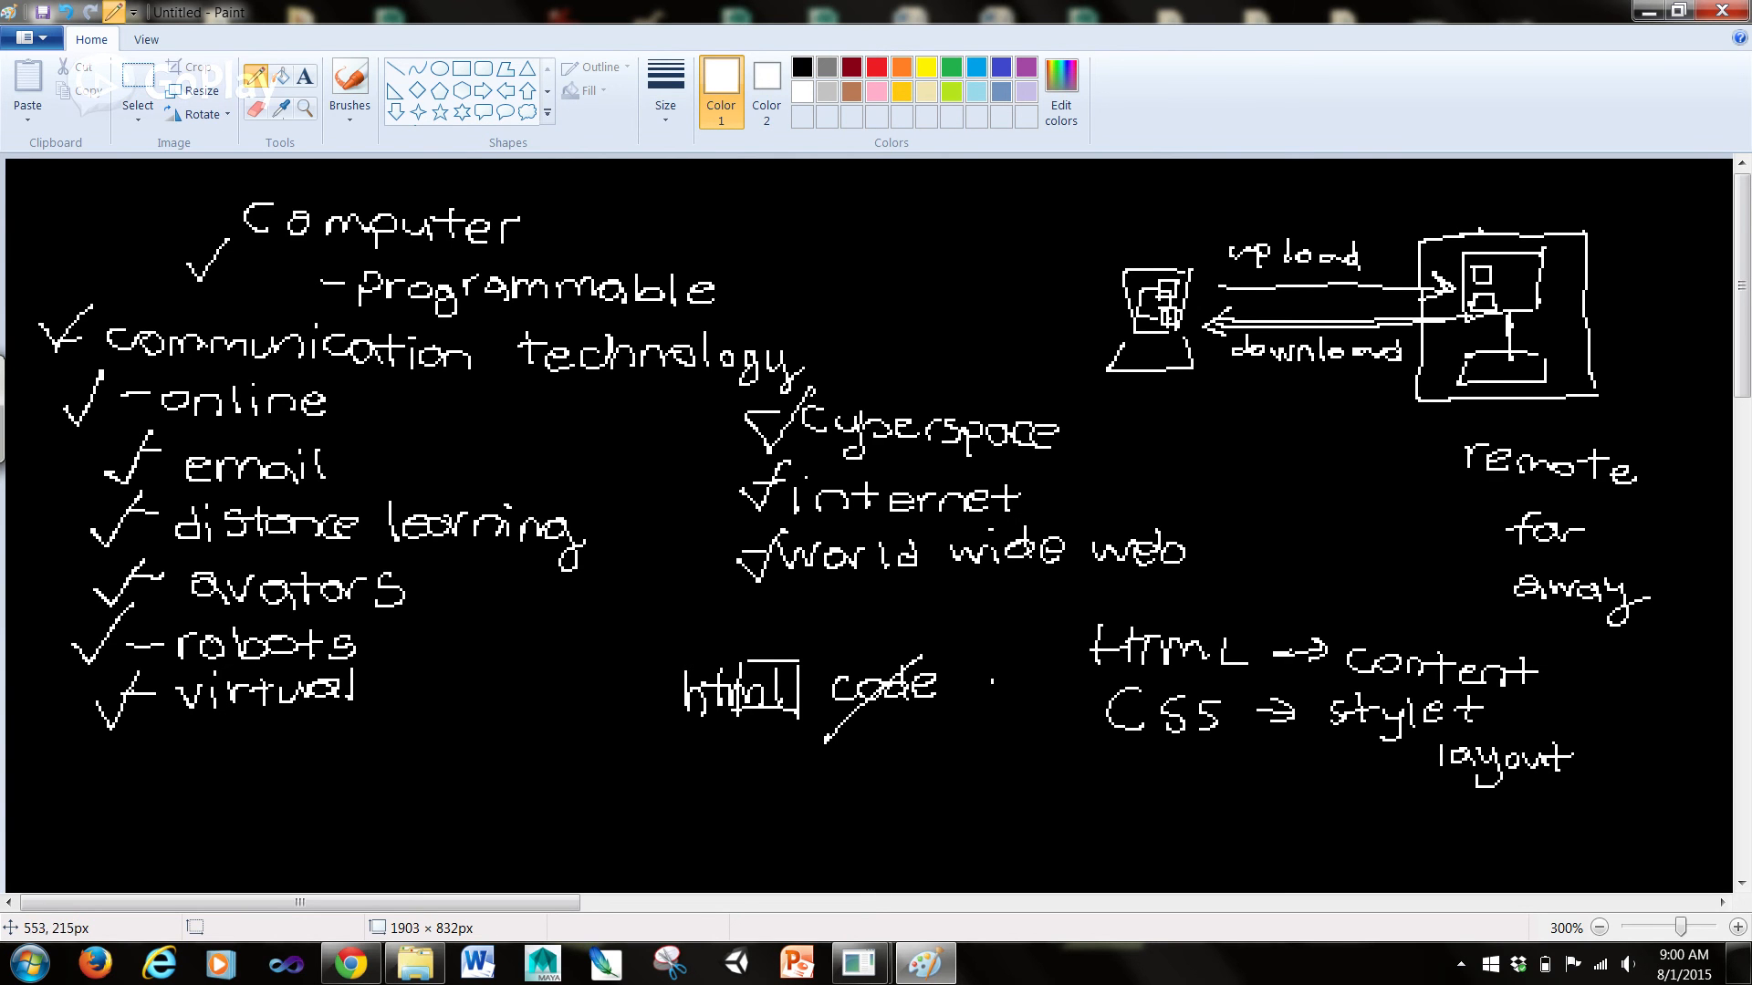
Add JS → functionality and PHP → functionality, then bracket all four language notes
drag(1128, 770, 1184, 783)
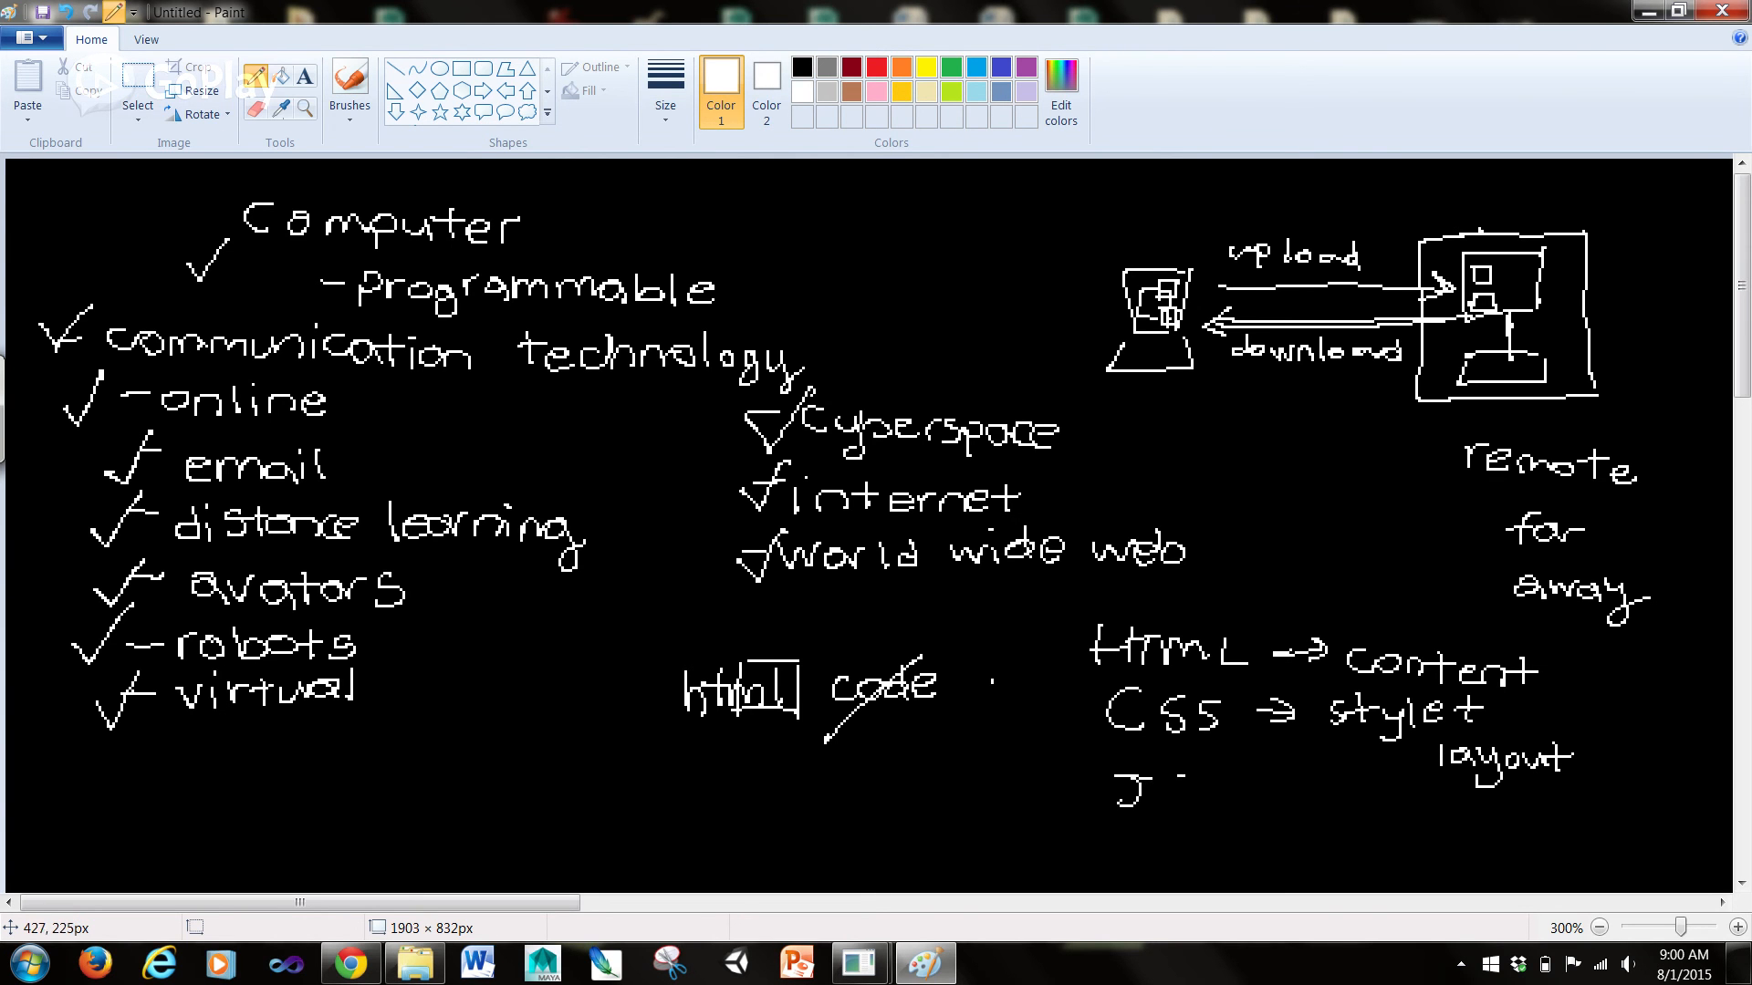
drag(1162, 794, 1274, 796)
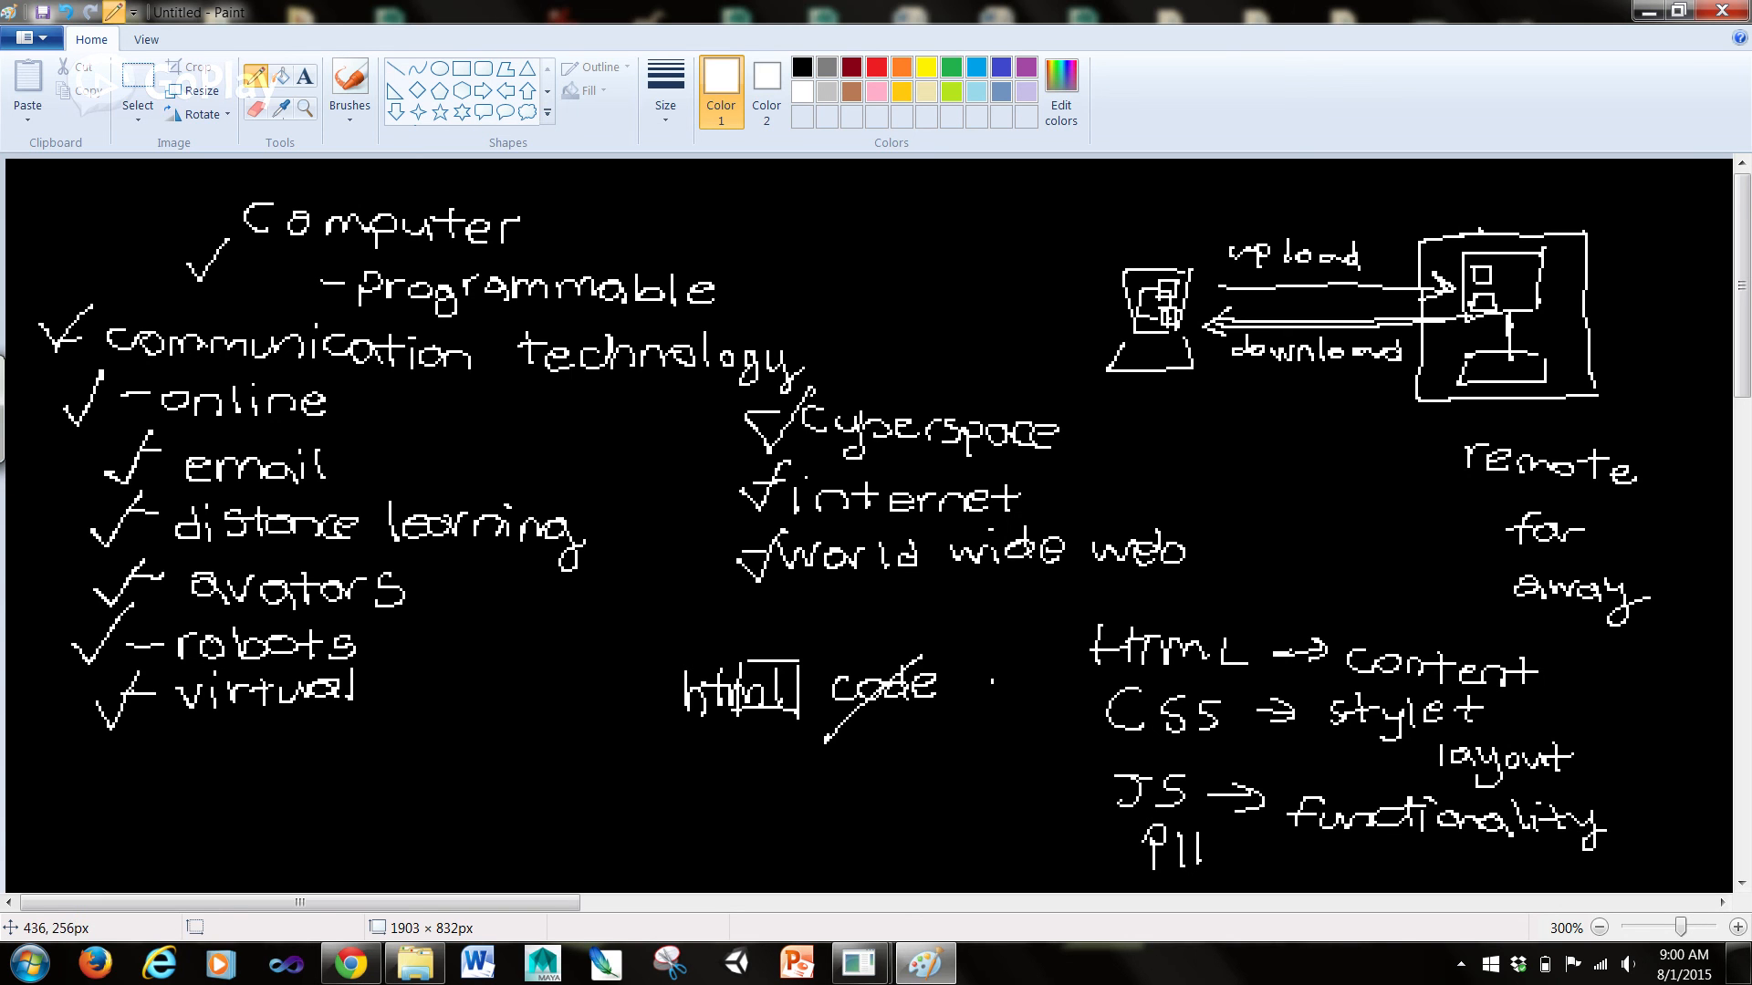
drag(1163, 848, 1317, 848)
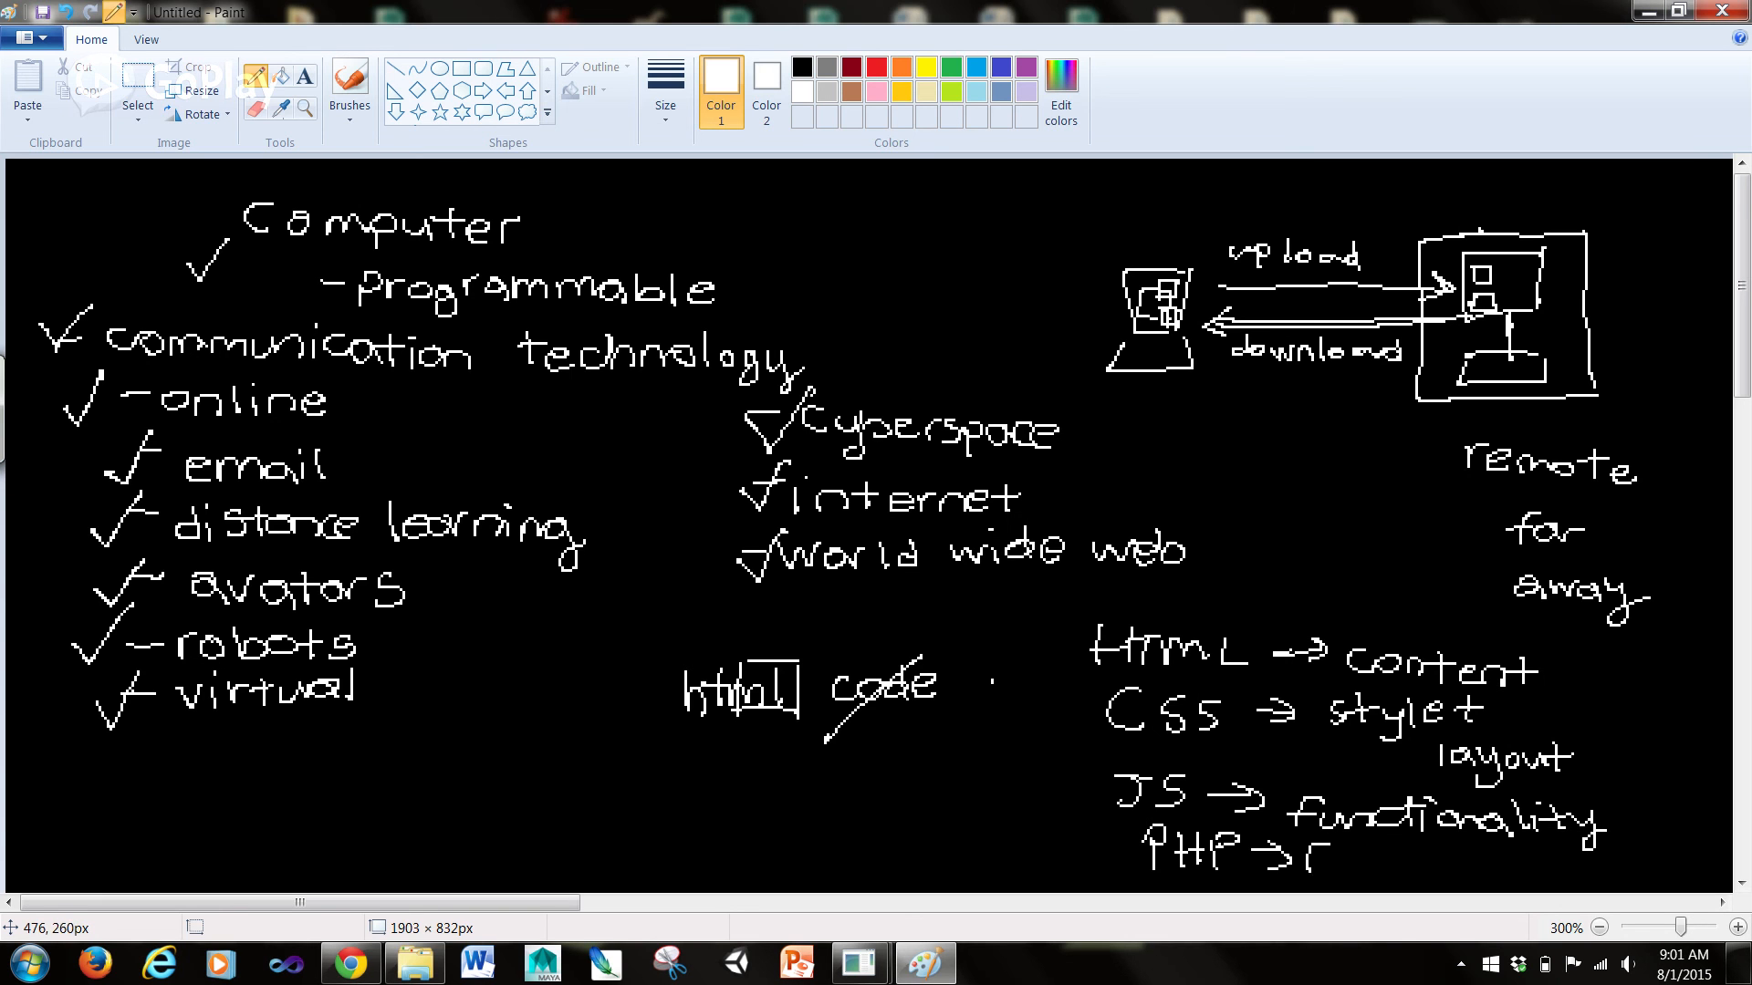
drag(1307, 858, 1463, 858)
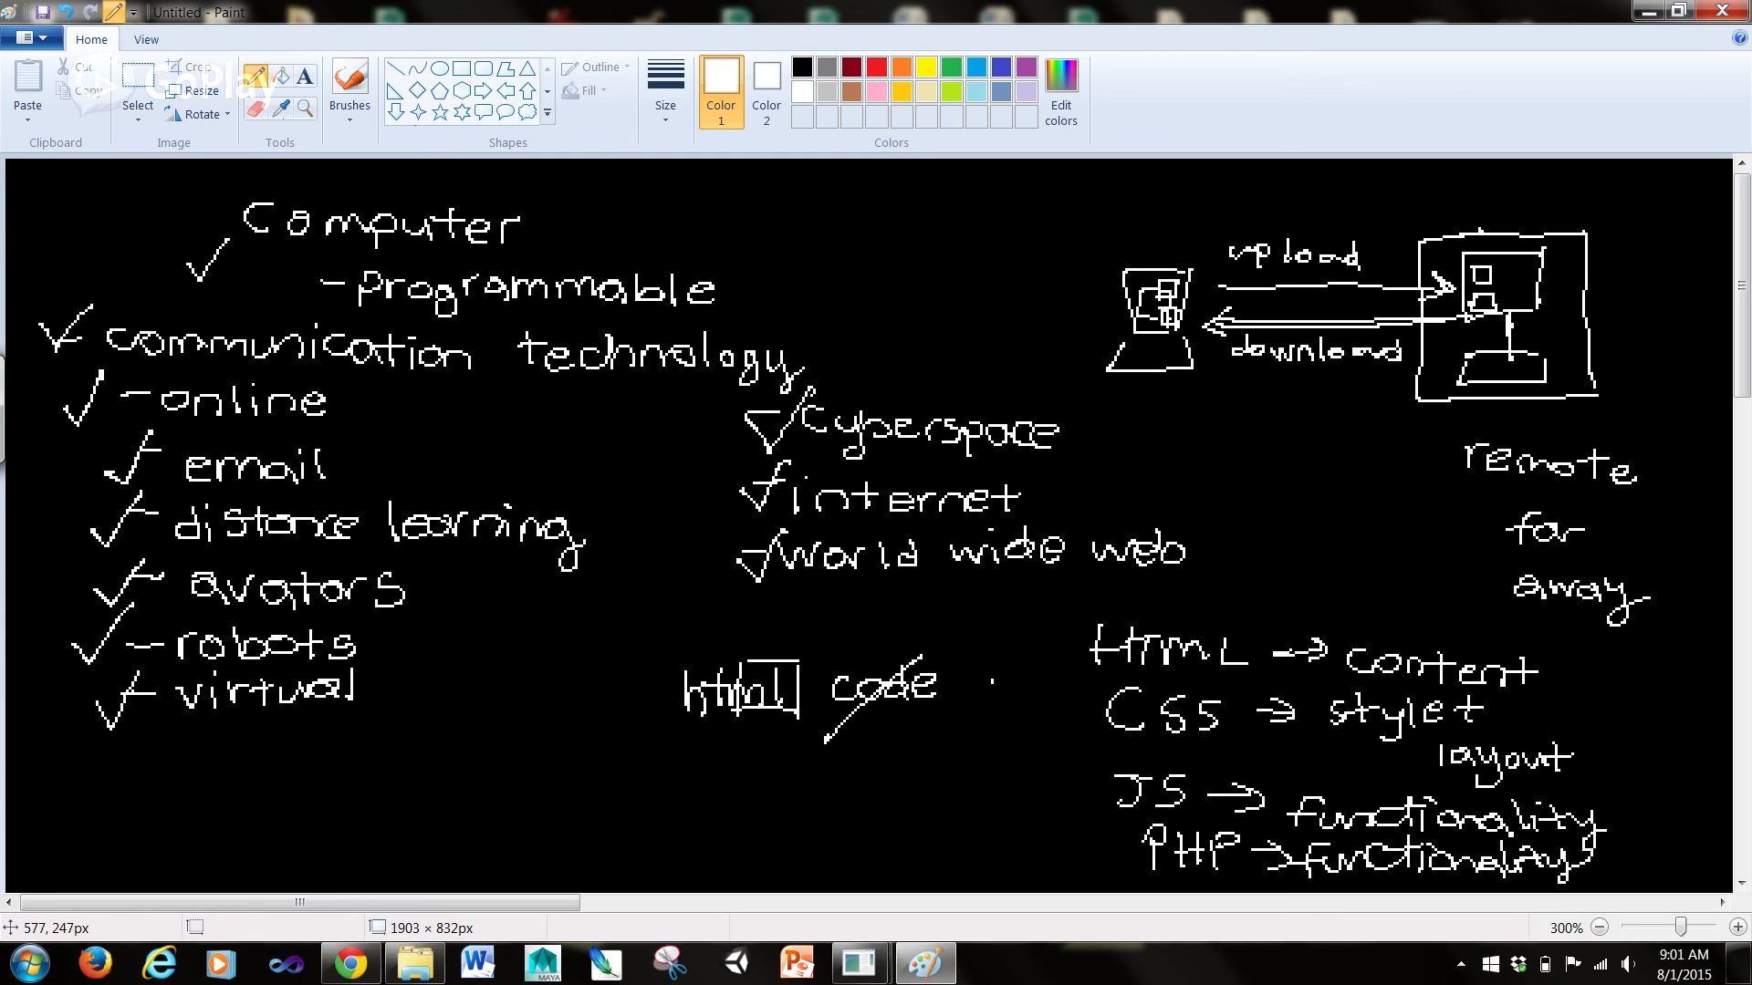
drag(1057, 591, 1100, 859)
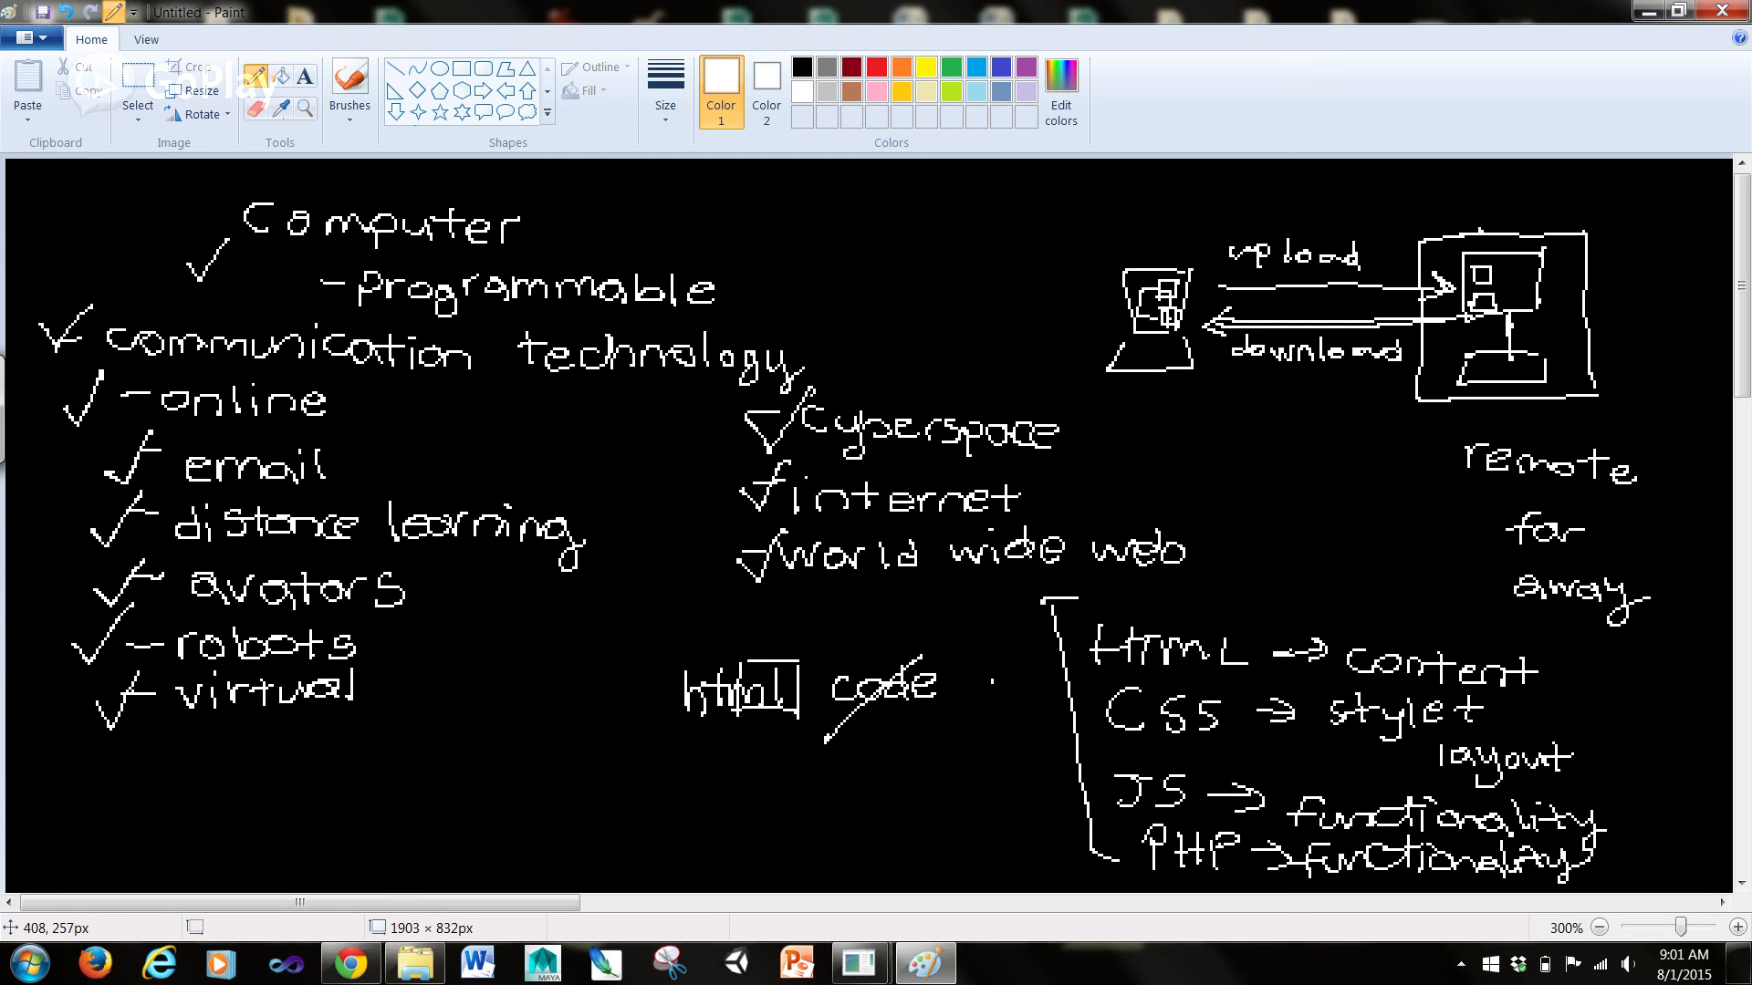